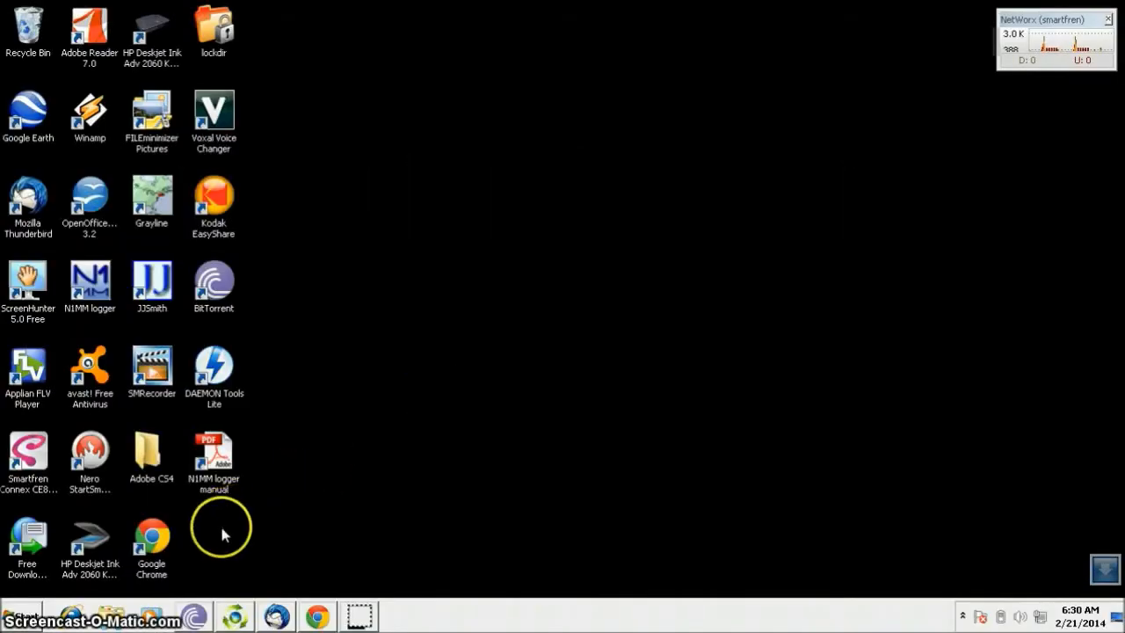
- Restore the Chrome window from the taskbar and load the Google home page
click(317, 616)
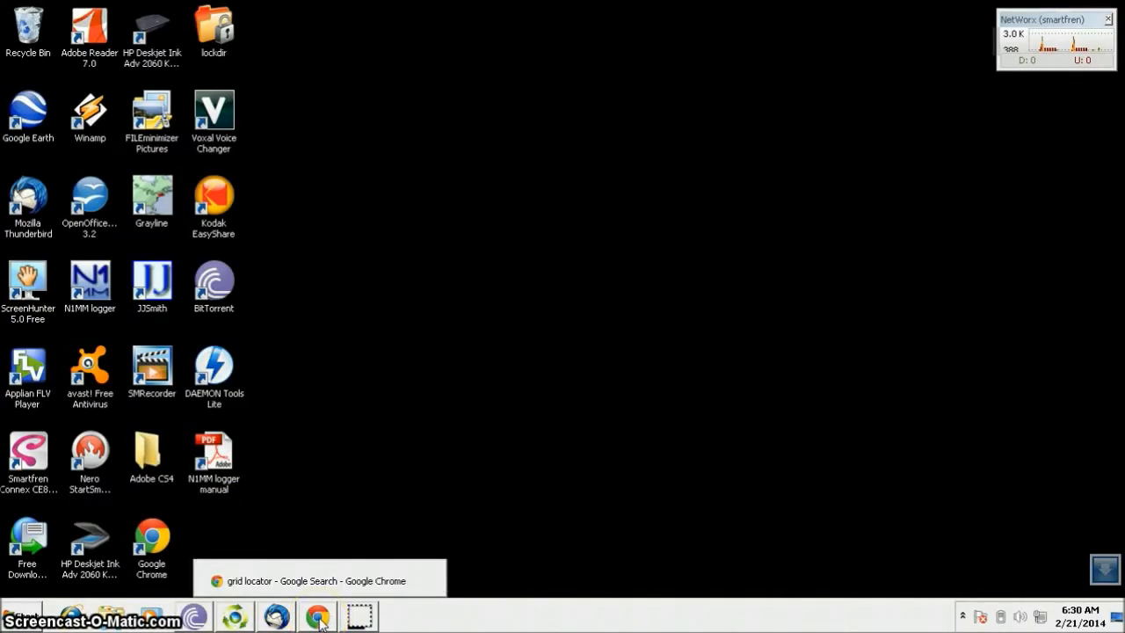
click(320, 579)
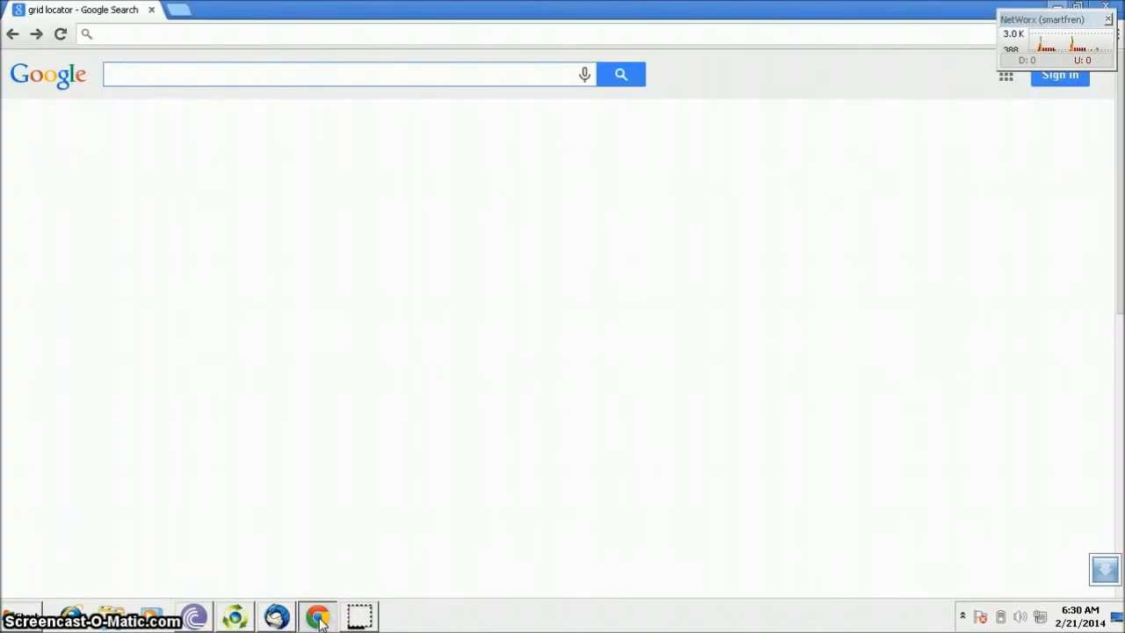
click(155, 74)
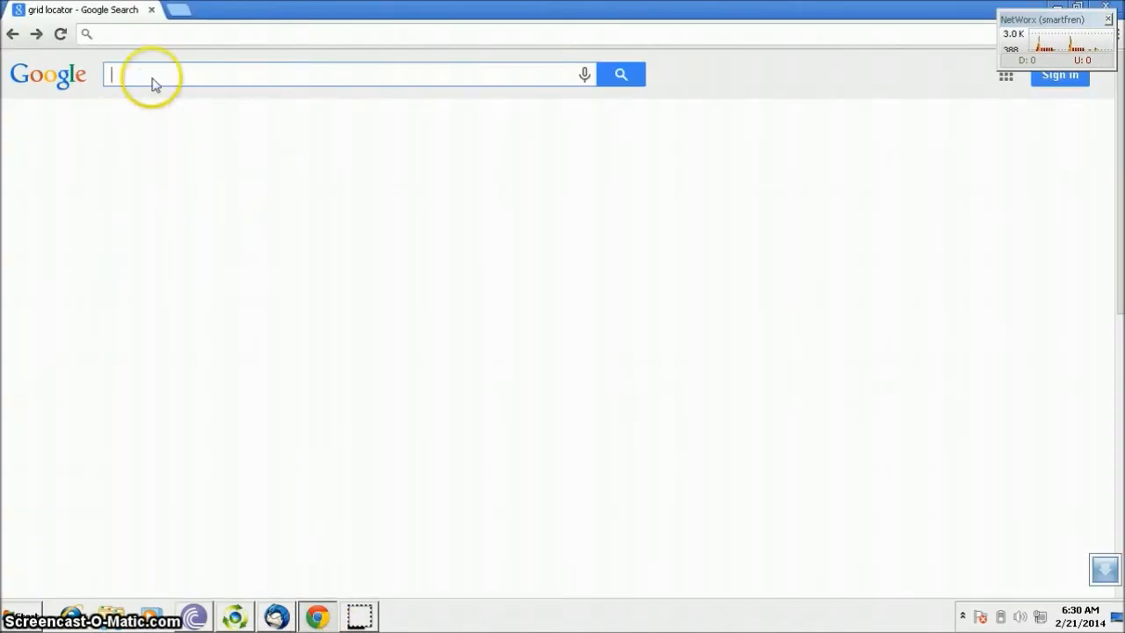
click(141, 33)
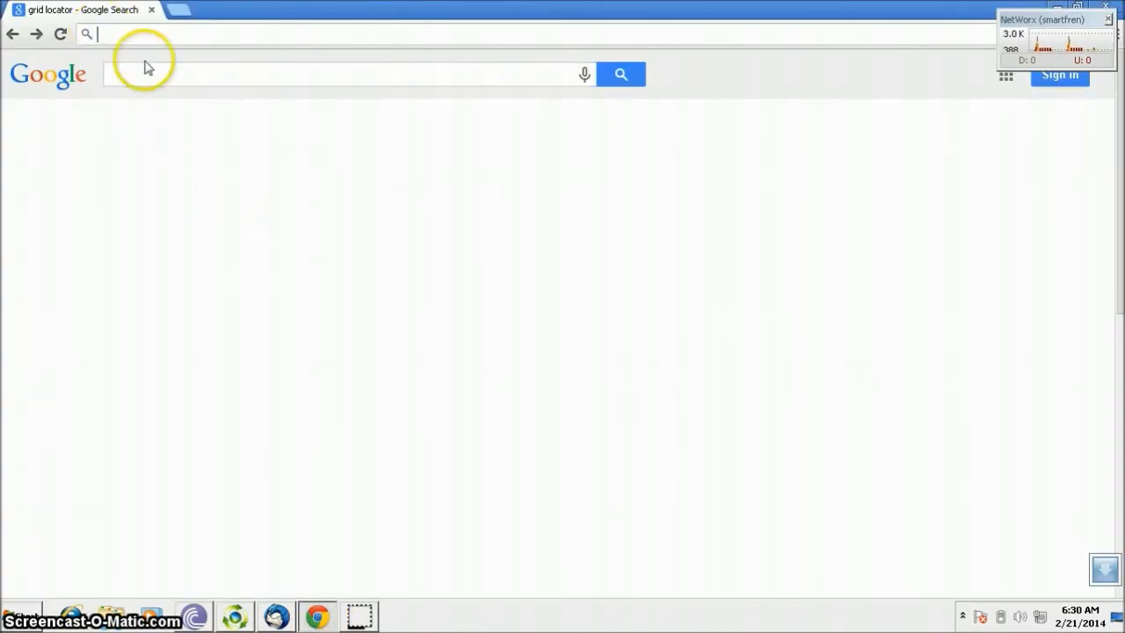
click(148, 74)
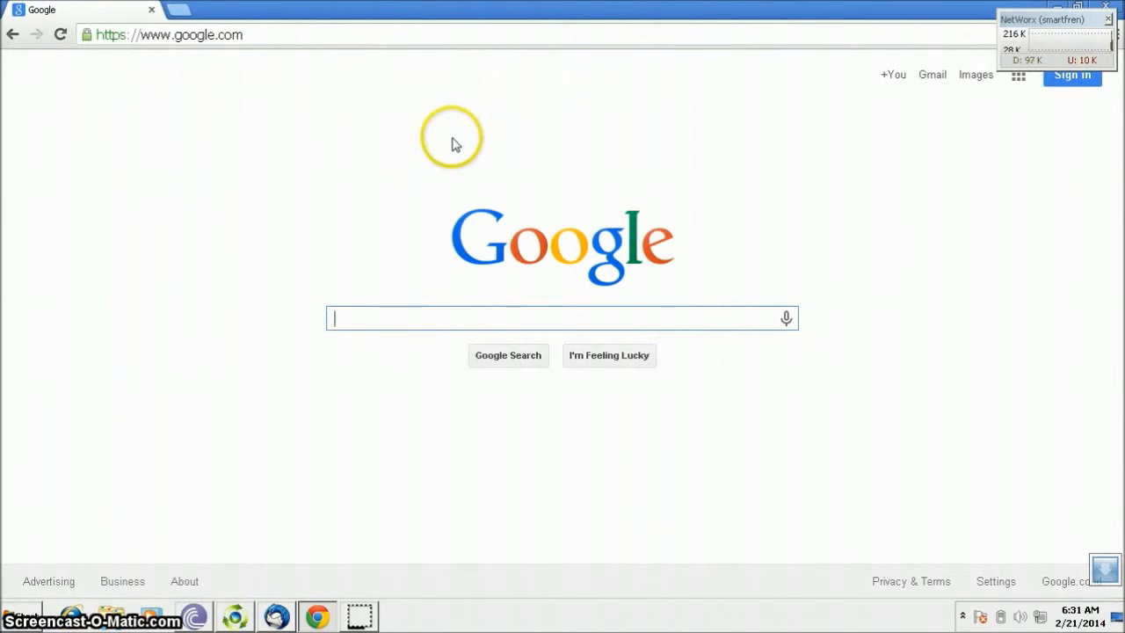
mouse_move(282, 174)
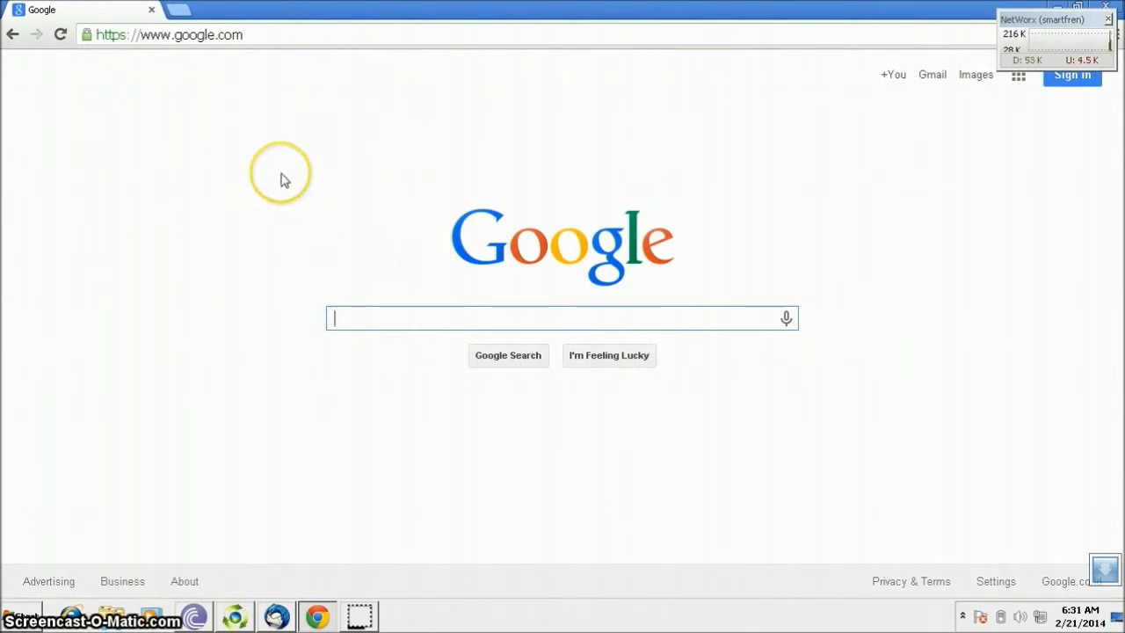
- Search Google for 'grid locator' and open the f6fvy.free.fr QTH locator map result
text(grid locator)
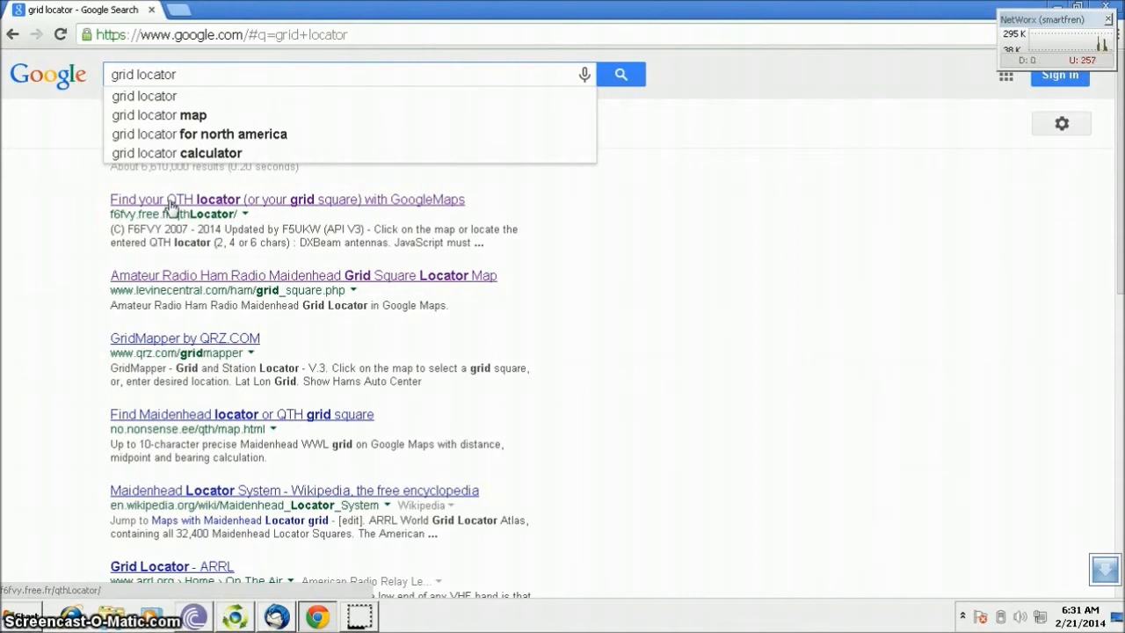
click(176, 200)
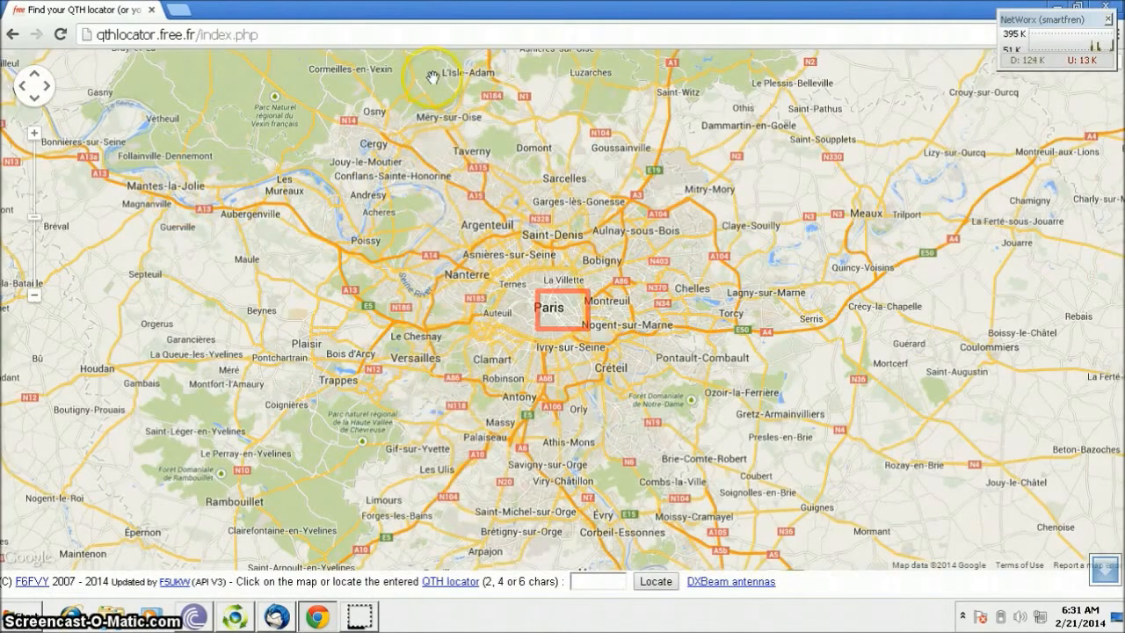
mouse_move(562, 490)
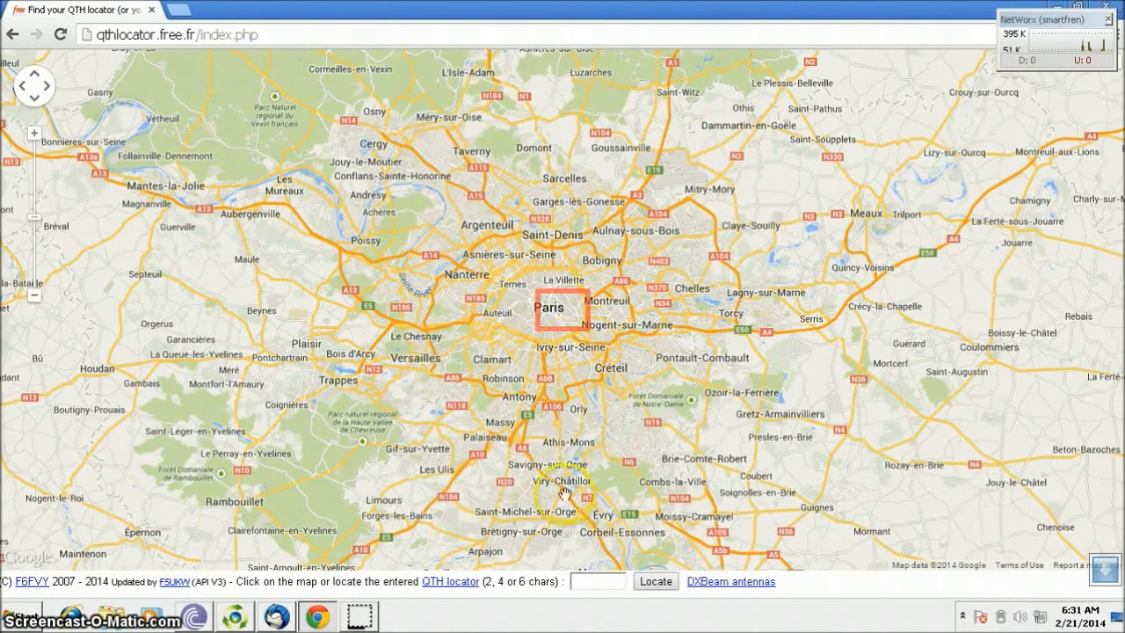
- Enter locator oi33td and locate its square near Bandung, West Java on the map
click(597, 580)
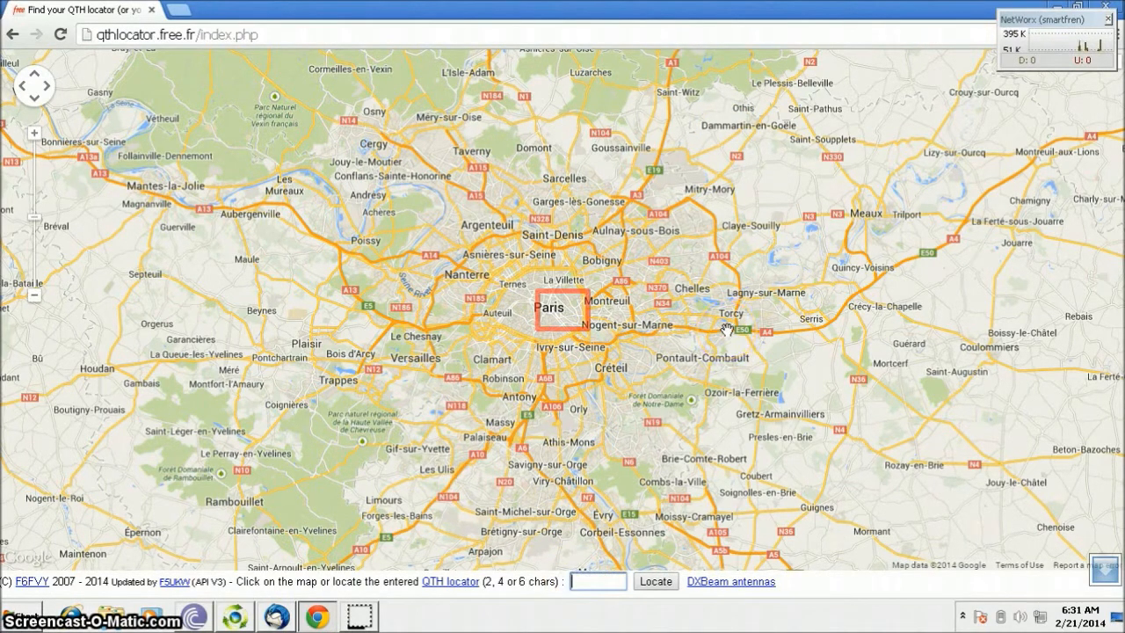
text(oi)
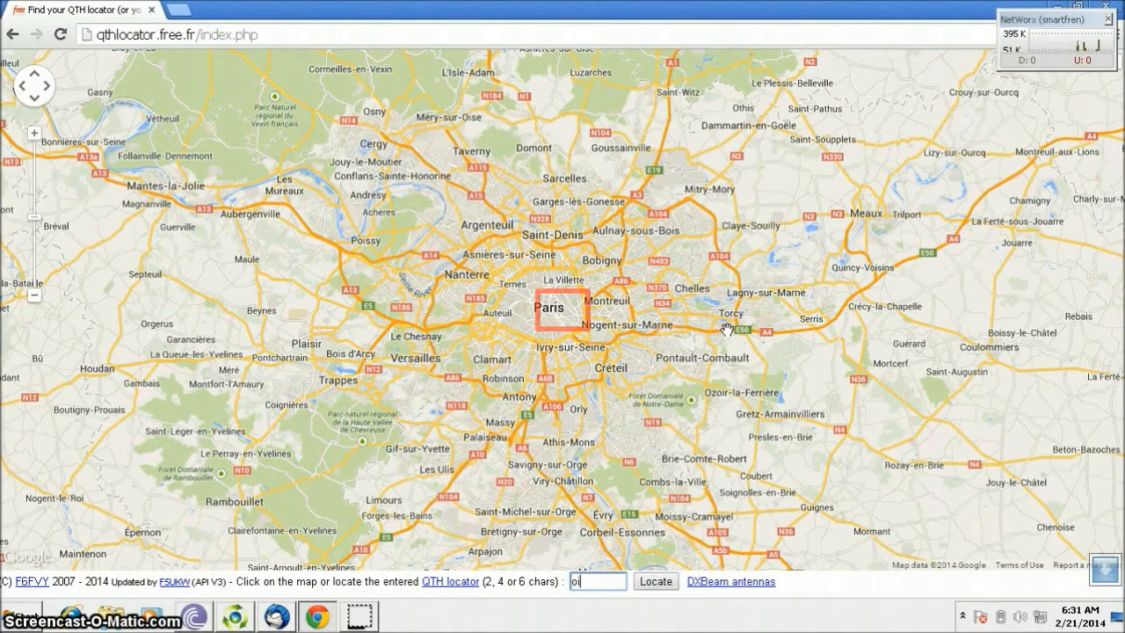
text(33)
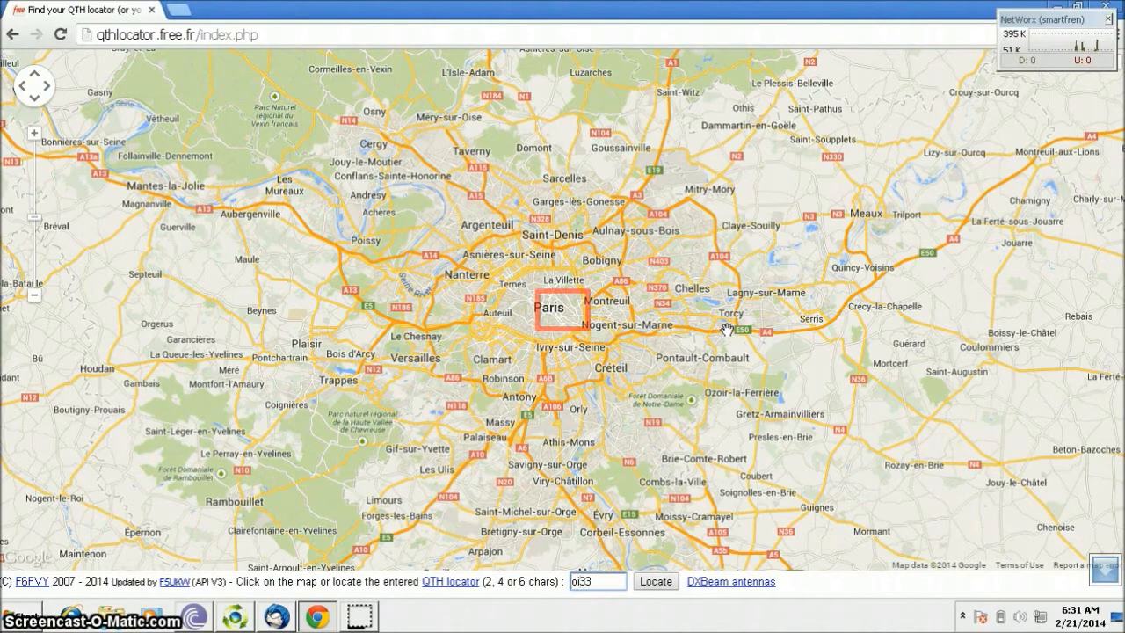
text(td)
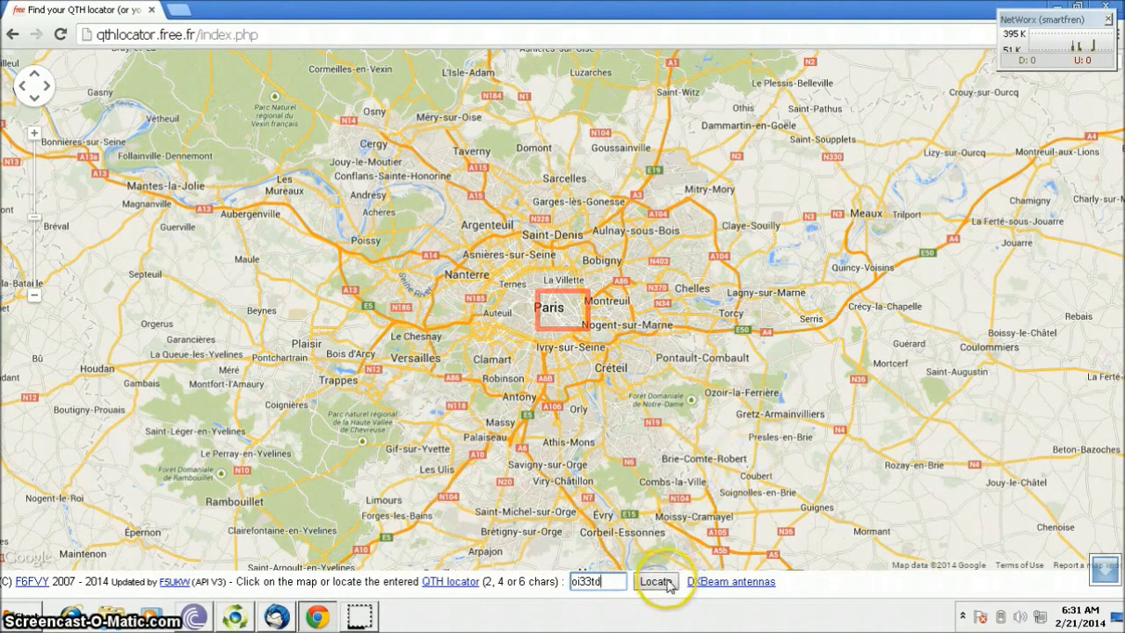
click(654, 580)
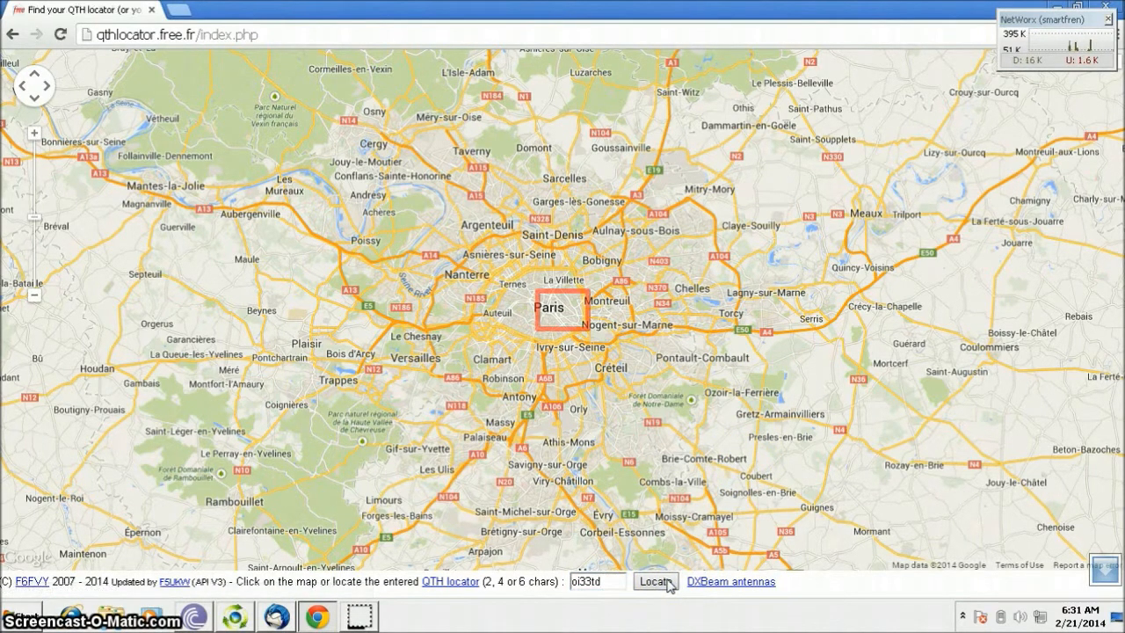
click(654, 580)
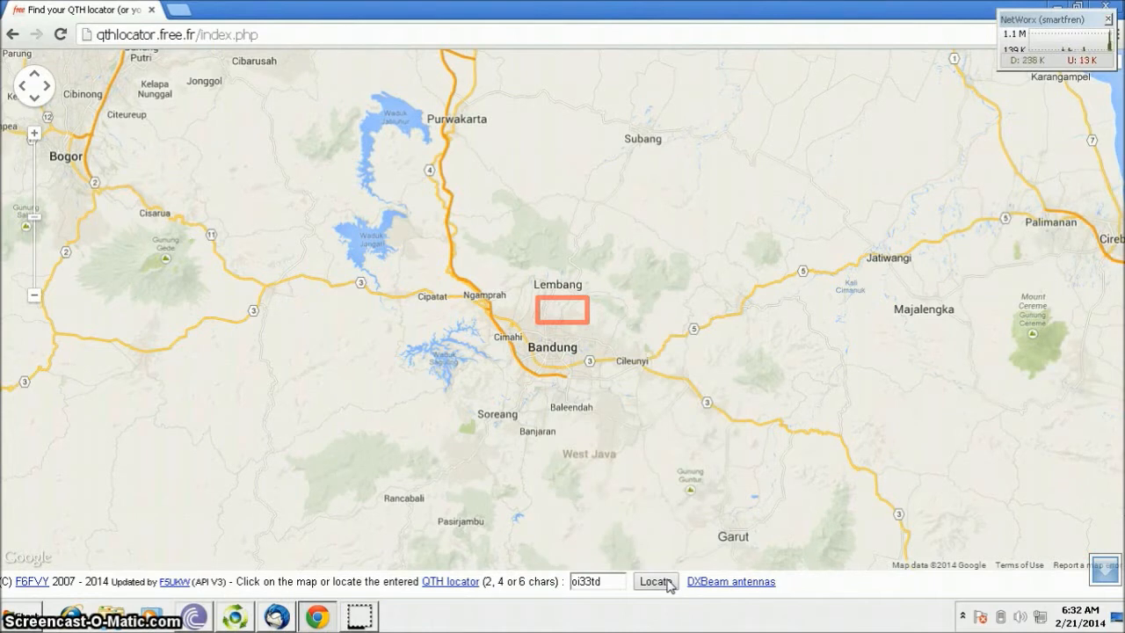
- Zoom in on Lembang and show a point's coordinates and locator OI33TE
click(589, 406)
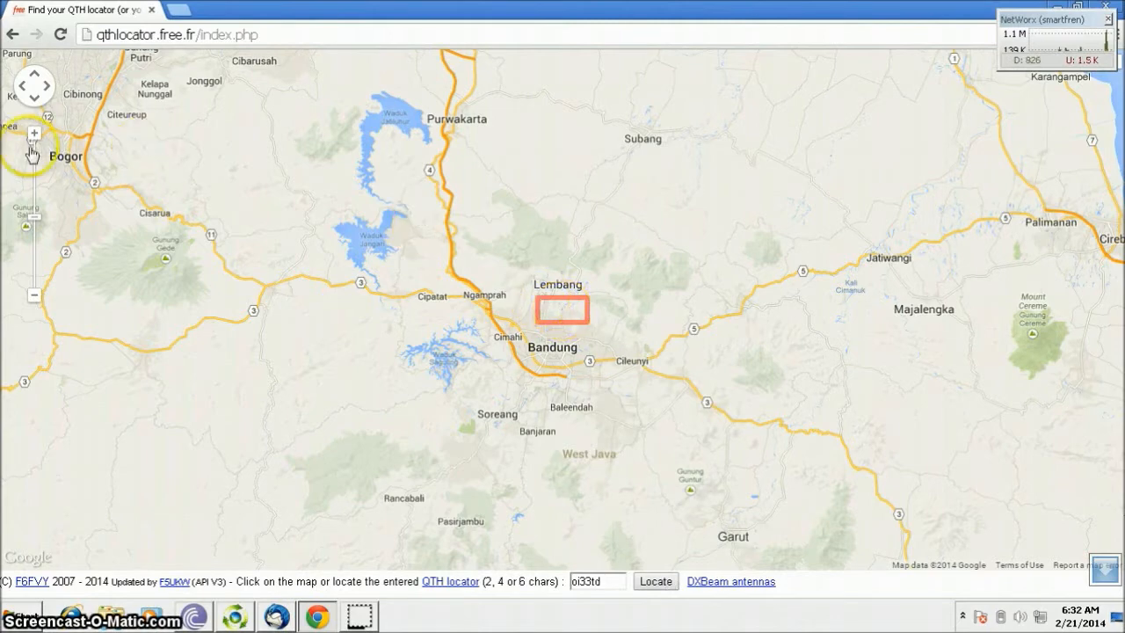
click(34, 141)
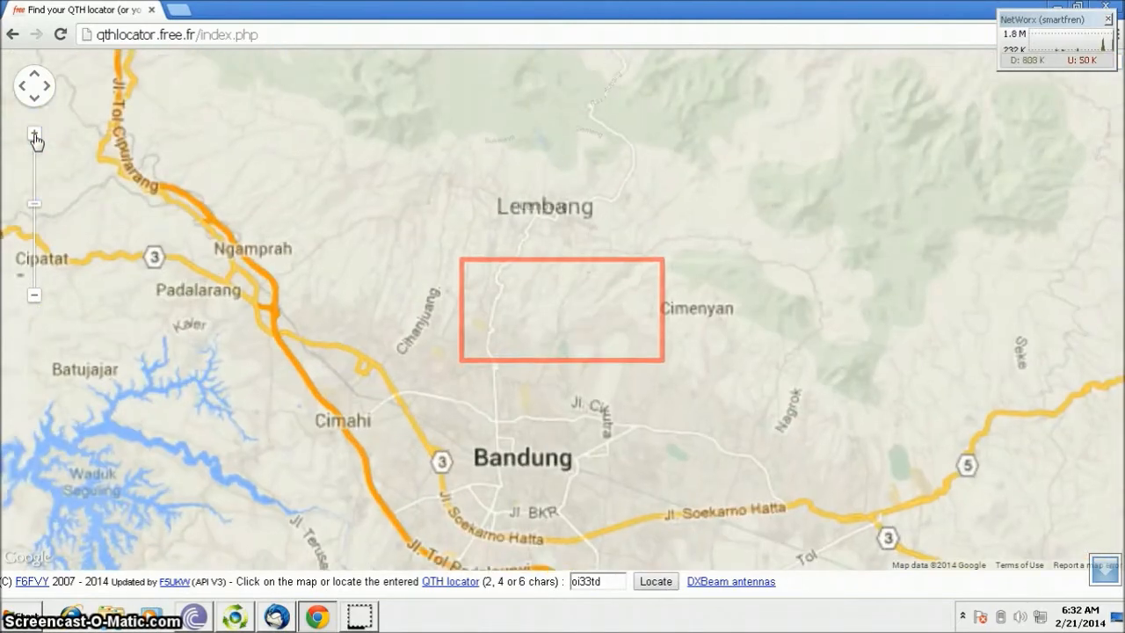
click(35, 139)
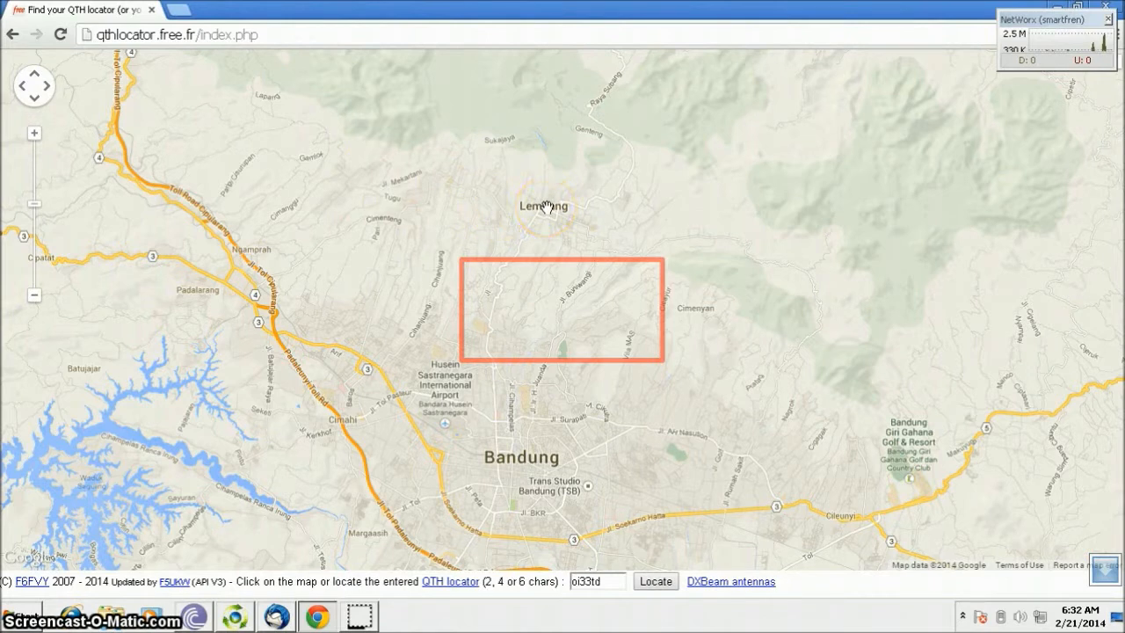
click(527, 215)
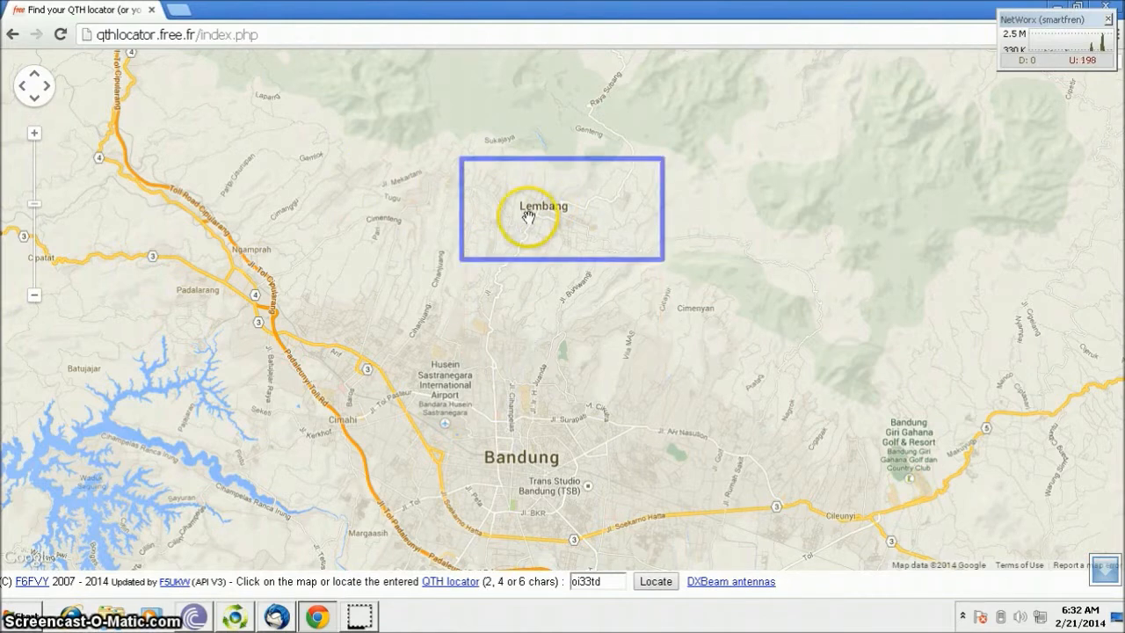
click(528, 220)
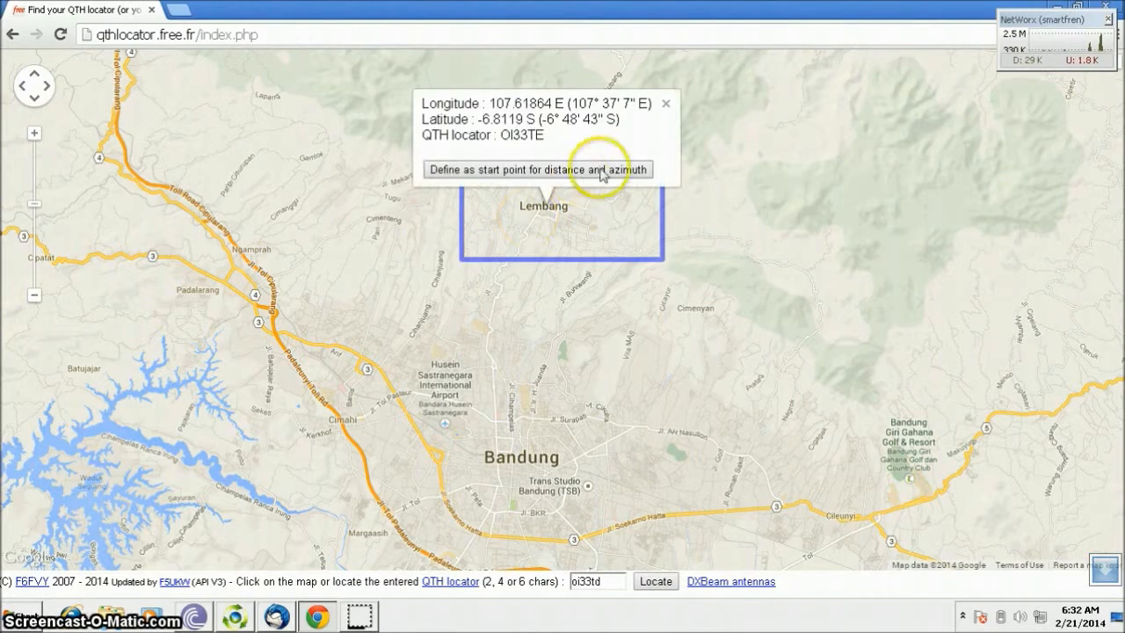
mouse_move(571, 144)
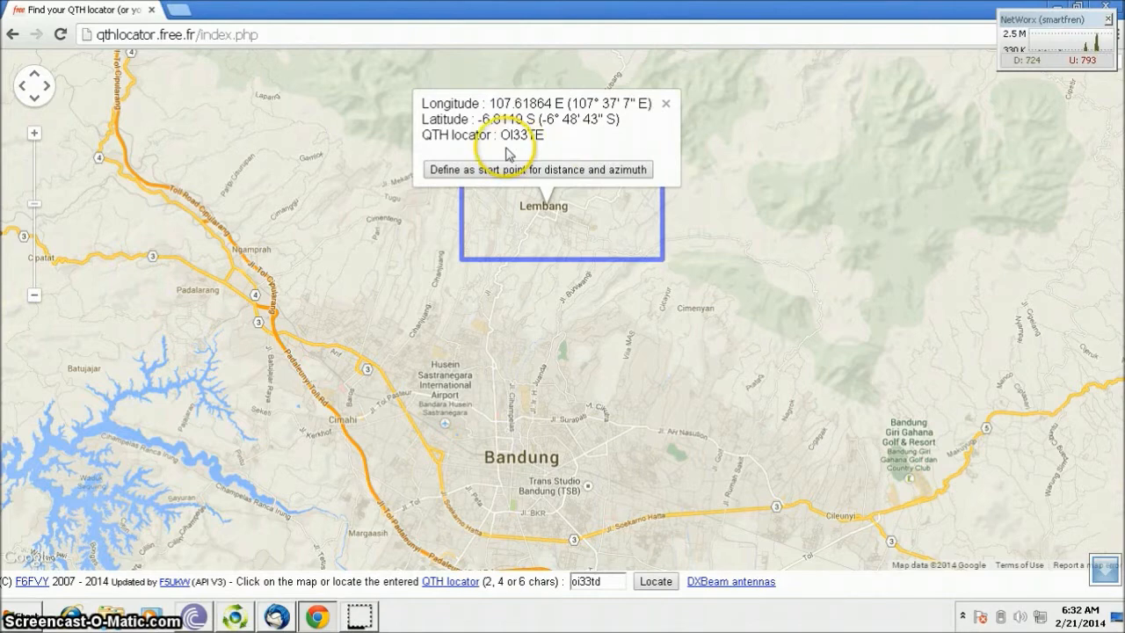
mouse_move(513, 162)
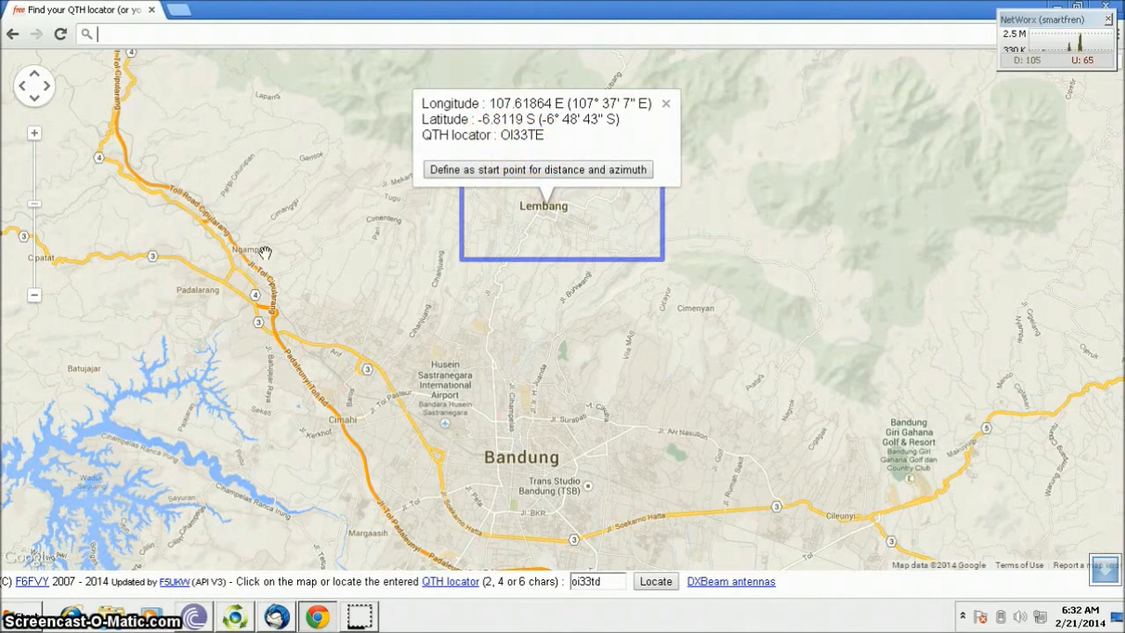
- Enter qrz.com in the address bar to go to the QRZ.com home page
text(qrz.com)
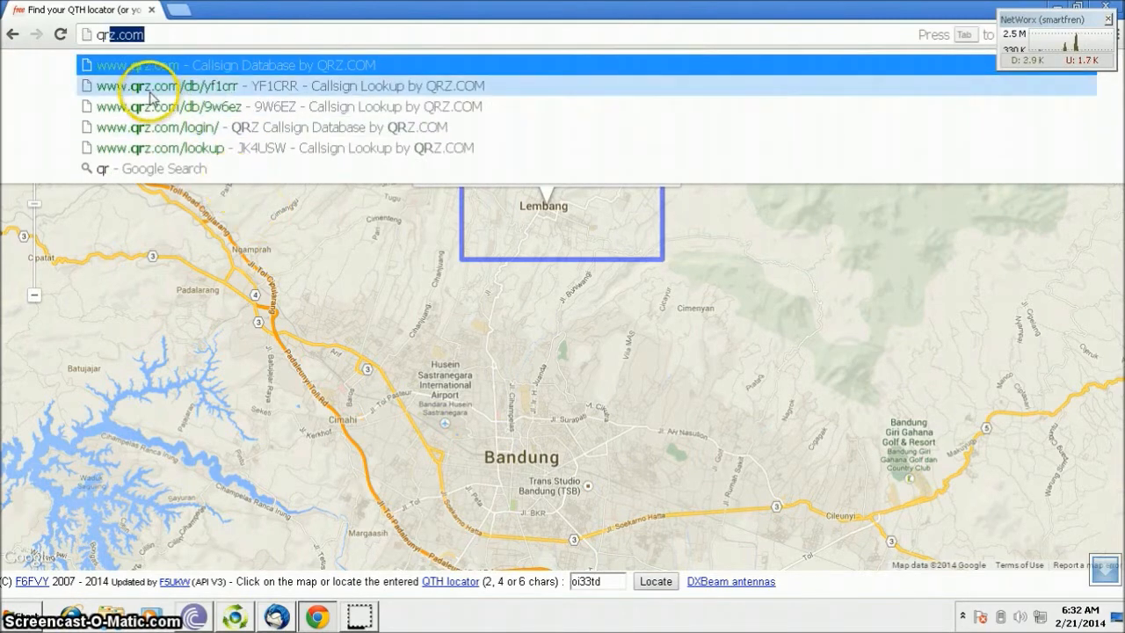
mouse_move(130, 65)
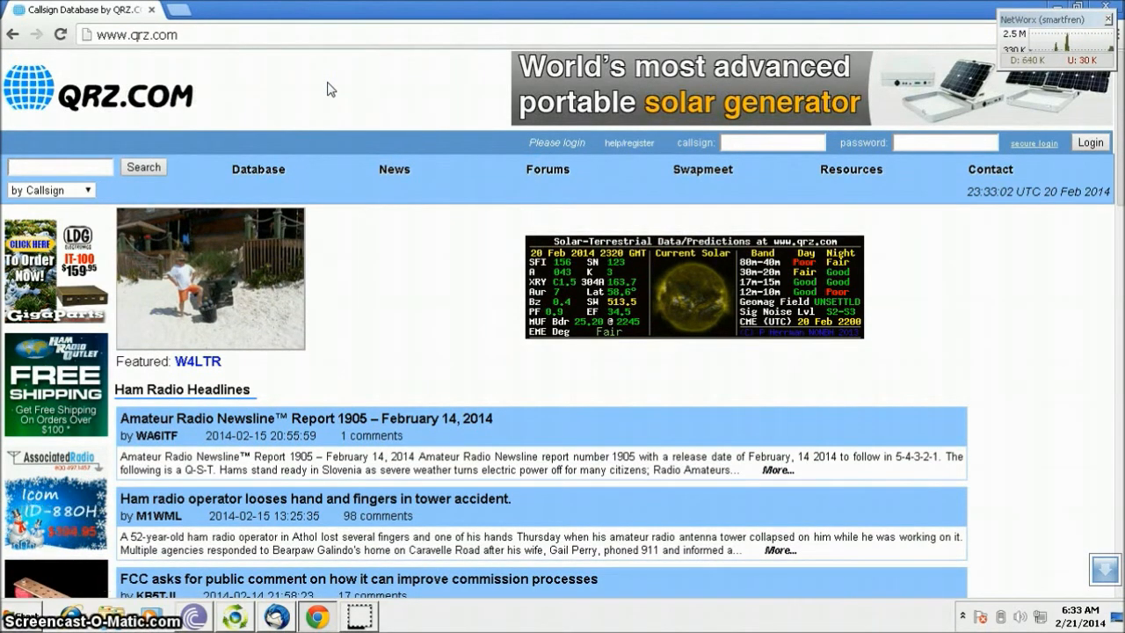
- Log in to QRZ.com and submit a lookup for callsign yf1c
click(548, 168)
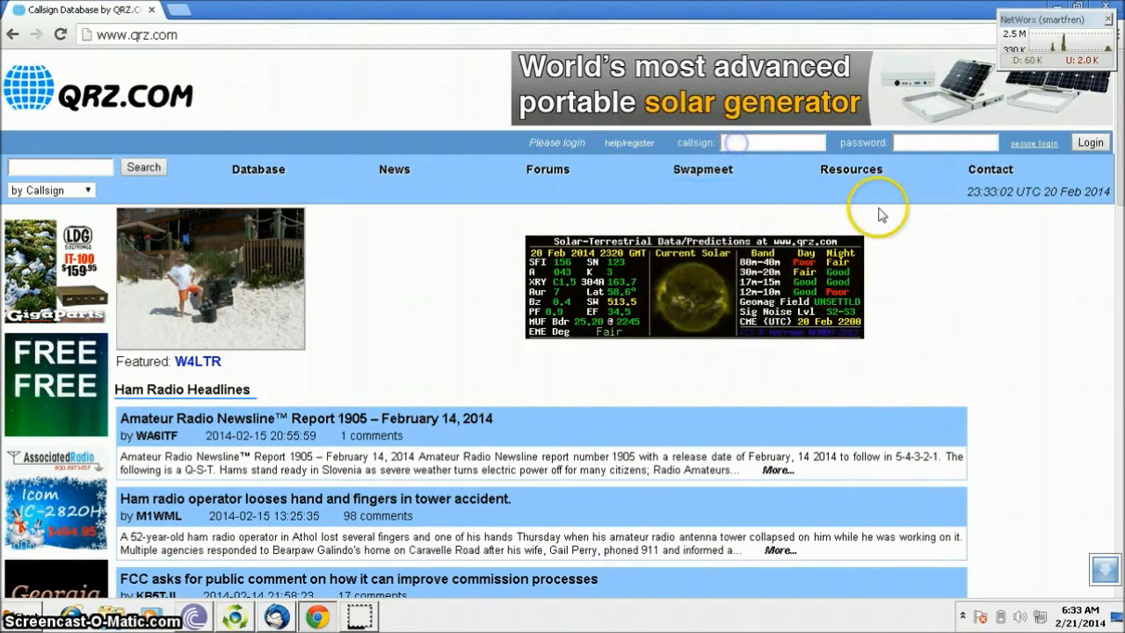
text(yg1crr)
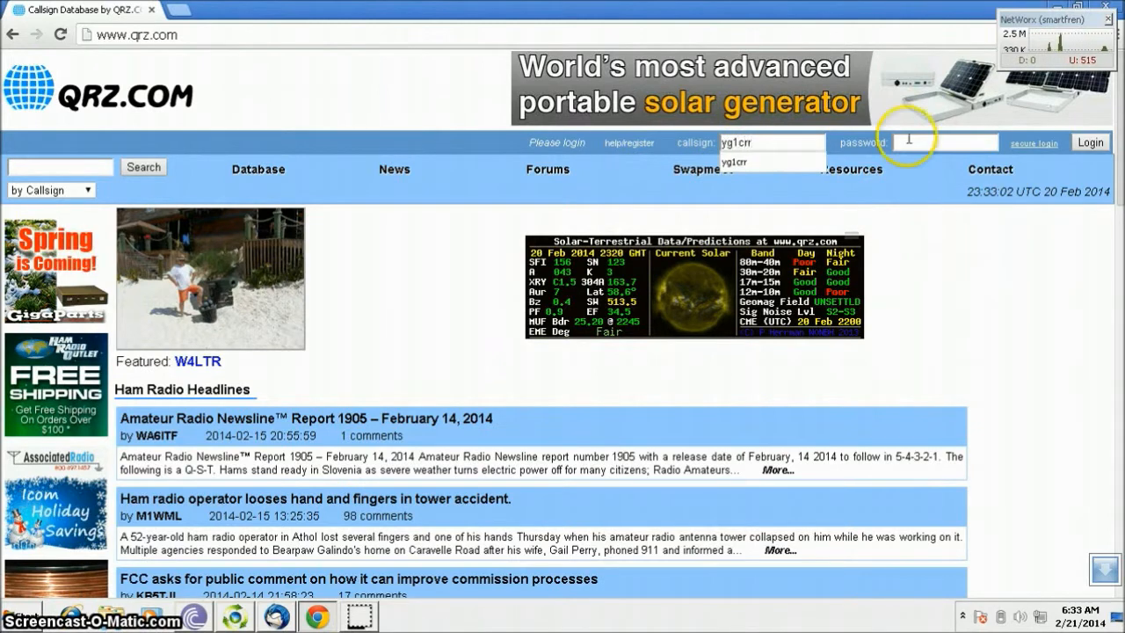
click(1089, 143)
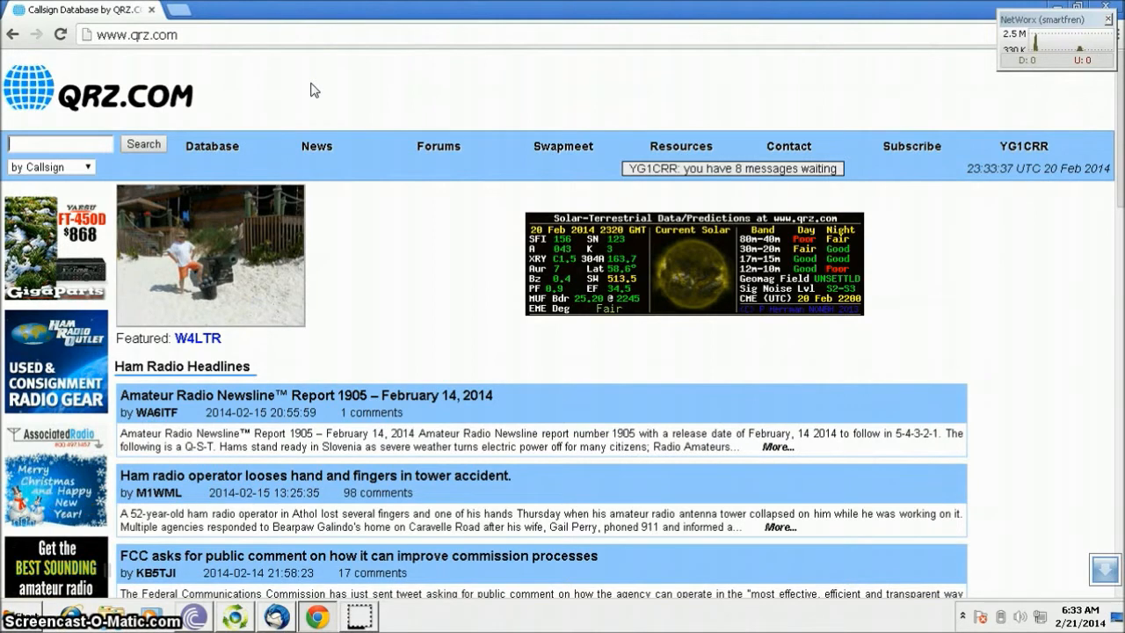
text(yf1crr)
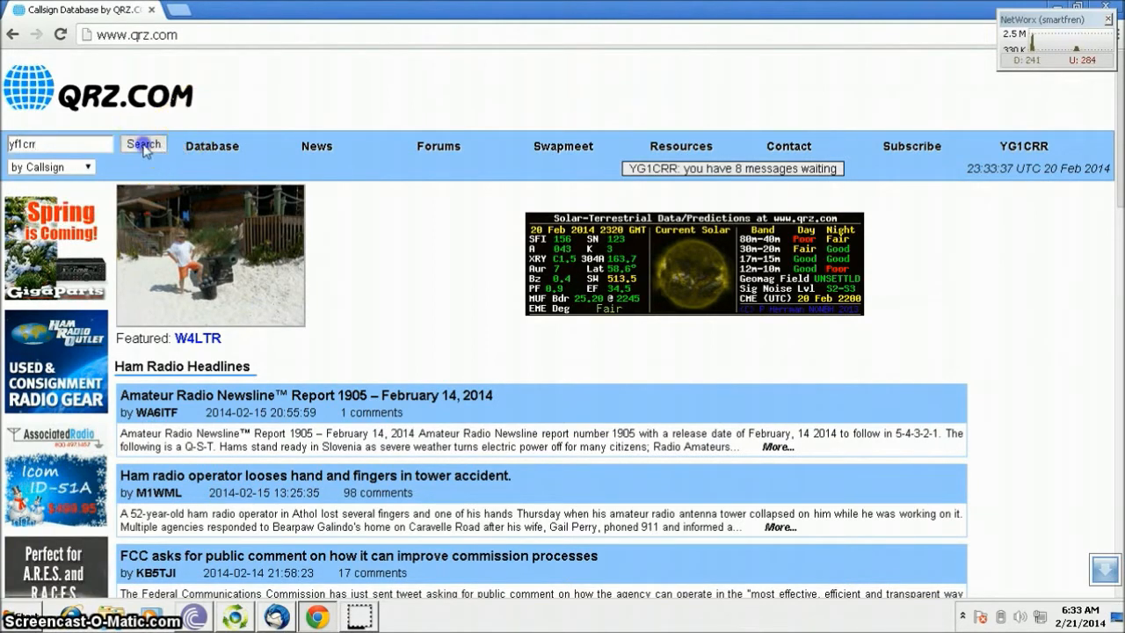
click(142, 144)
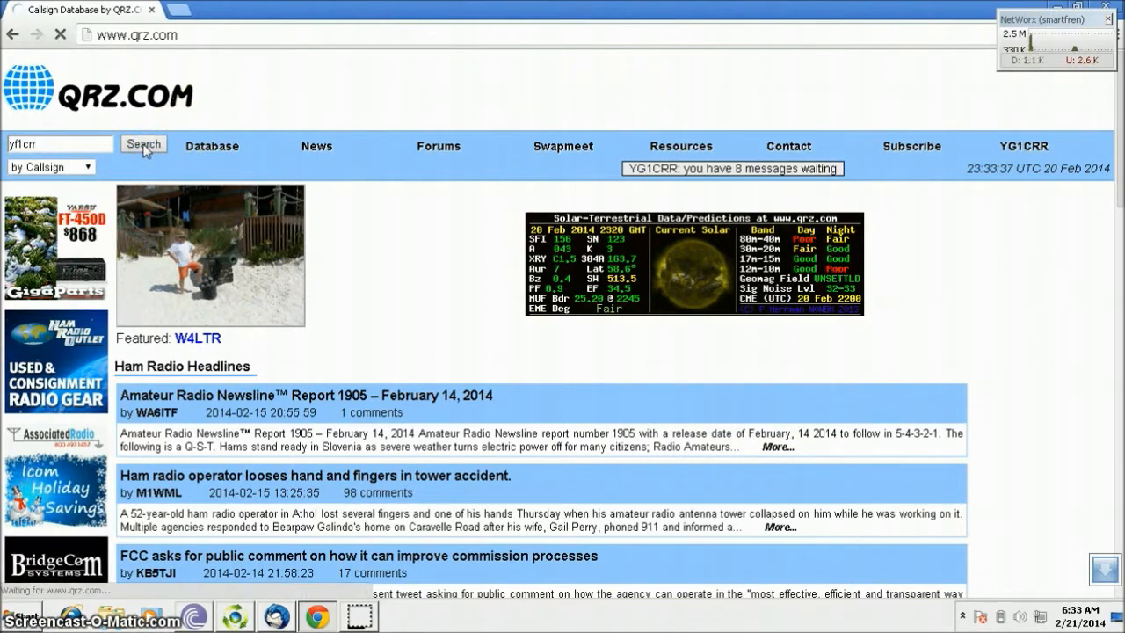
click(142, 144)
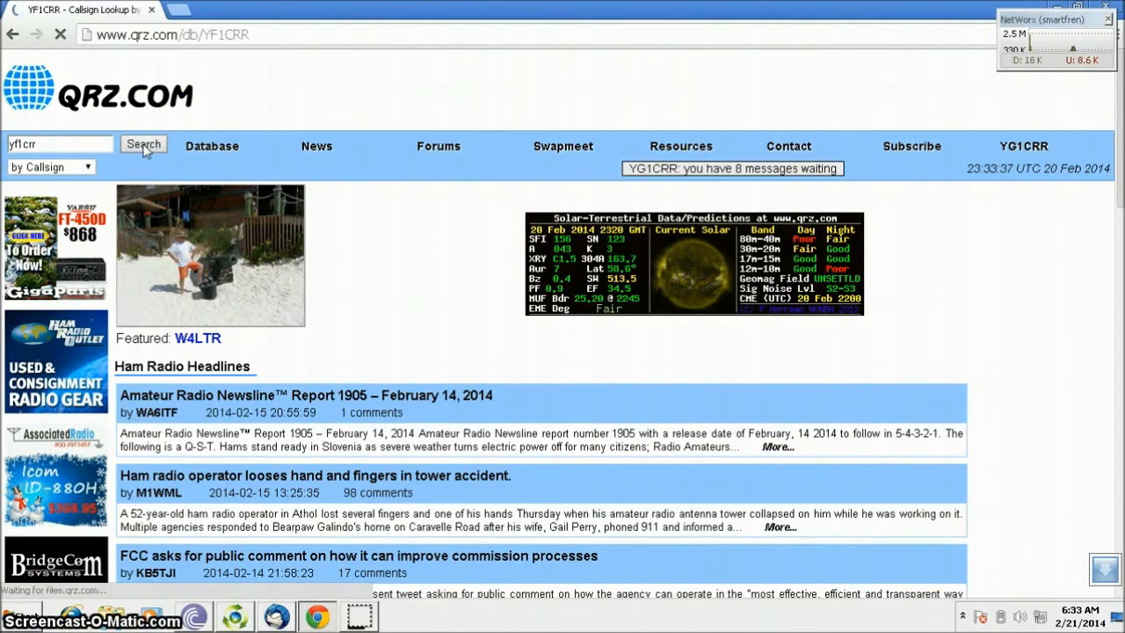
- Scroll the callsign profile through biography and photos down to the 'My last 15 QSO' table
click(143, 145)
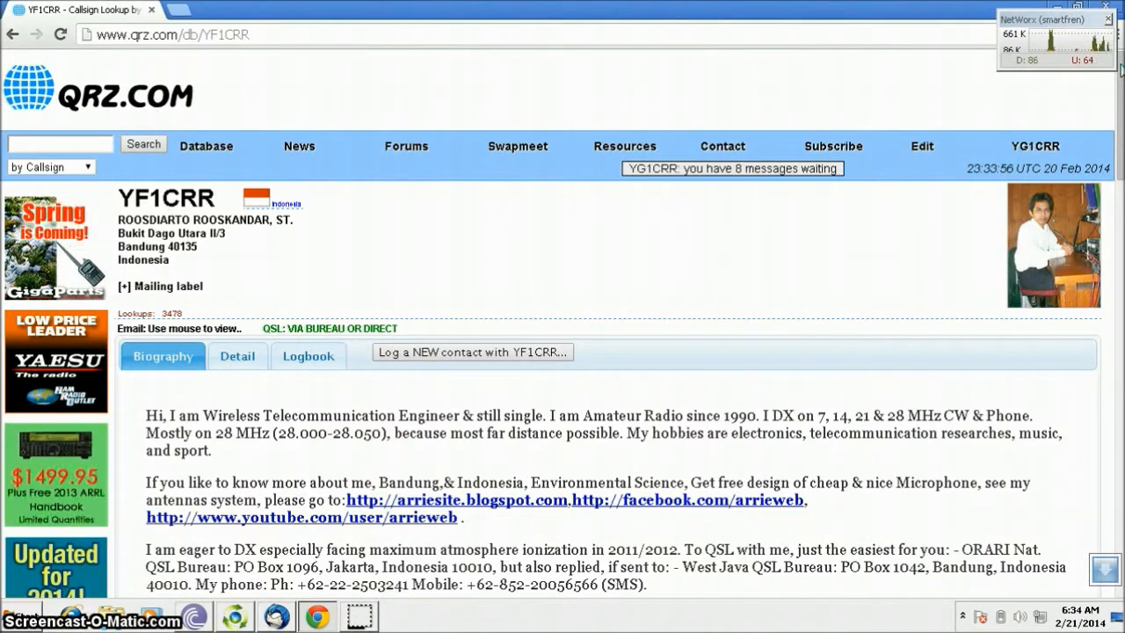
scroll(down, 3)
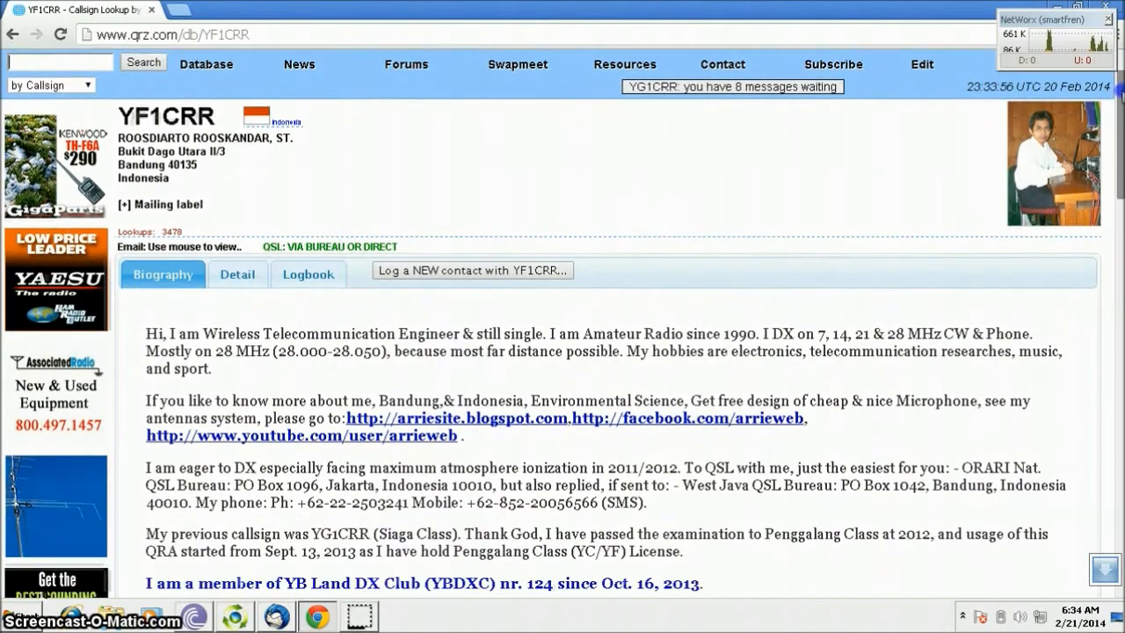
scroll(down, 3)
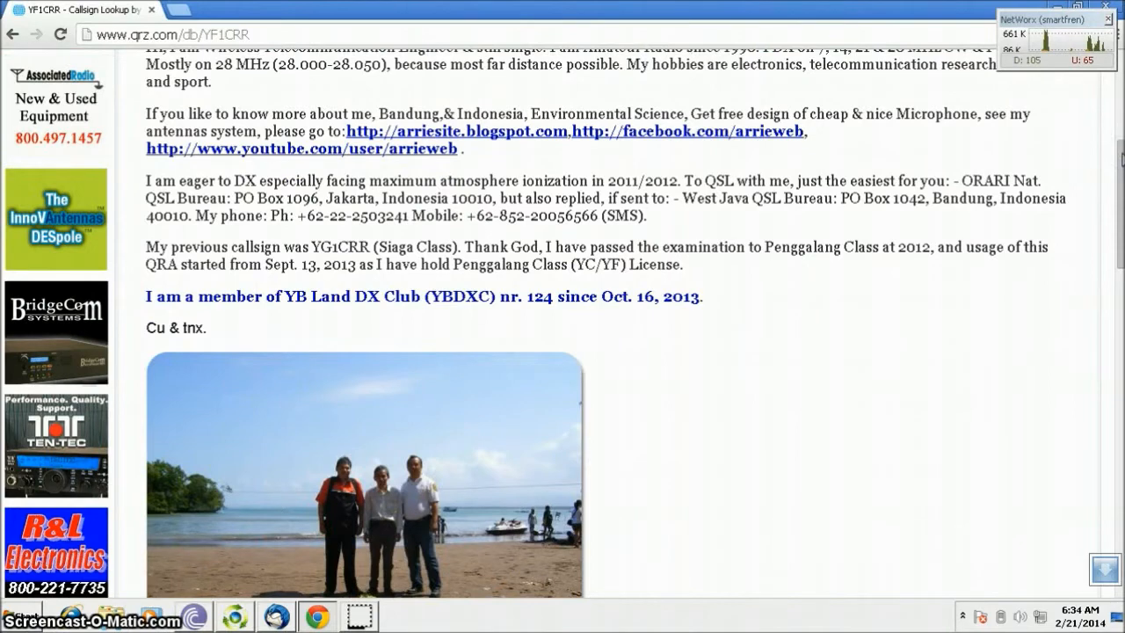
scroll(down, 3)
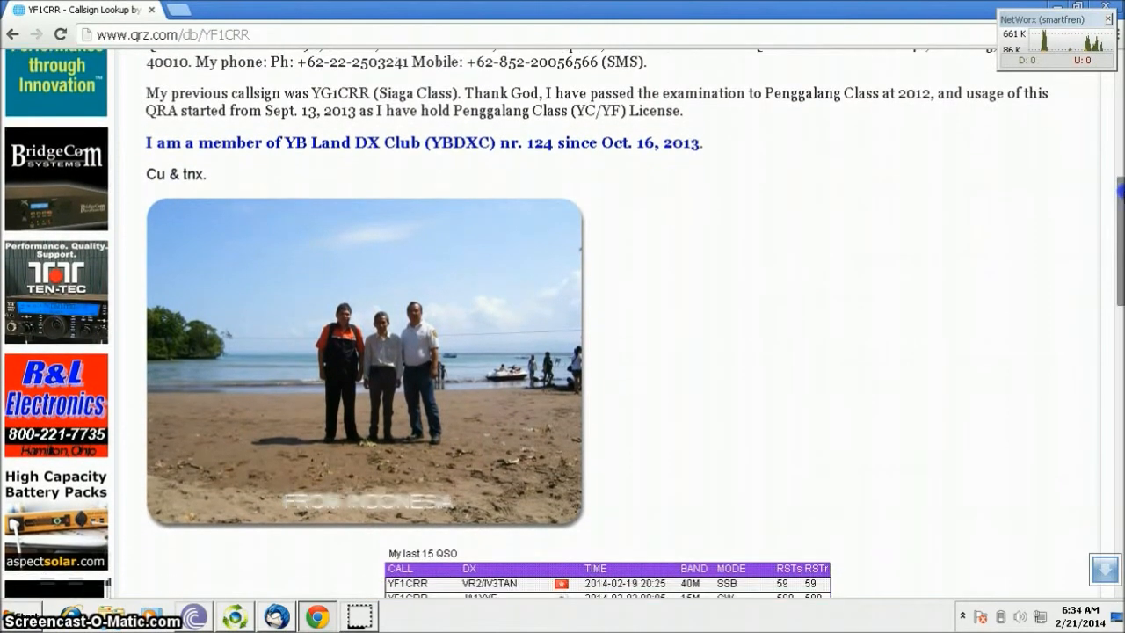
scroll(down, 3)
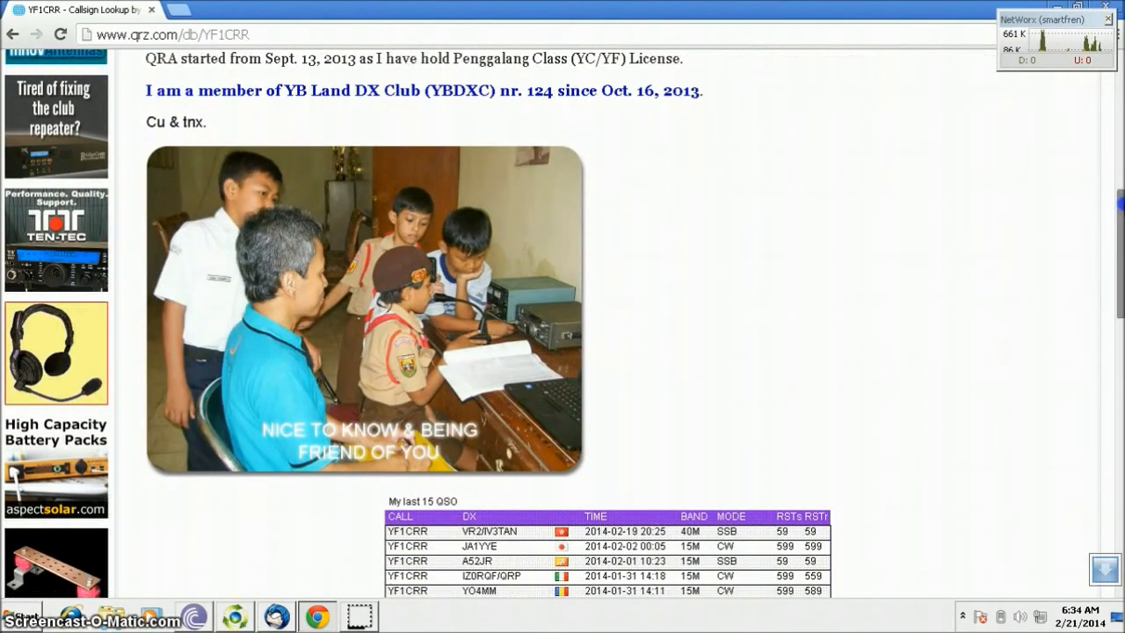
scroll(down, 3)
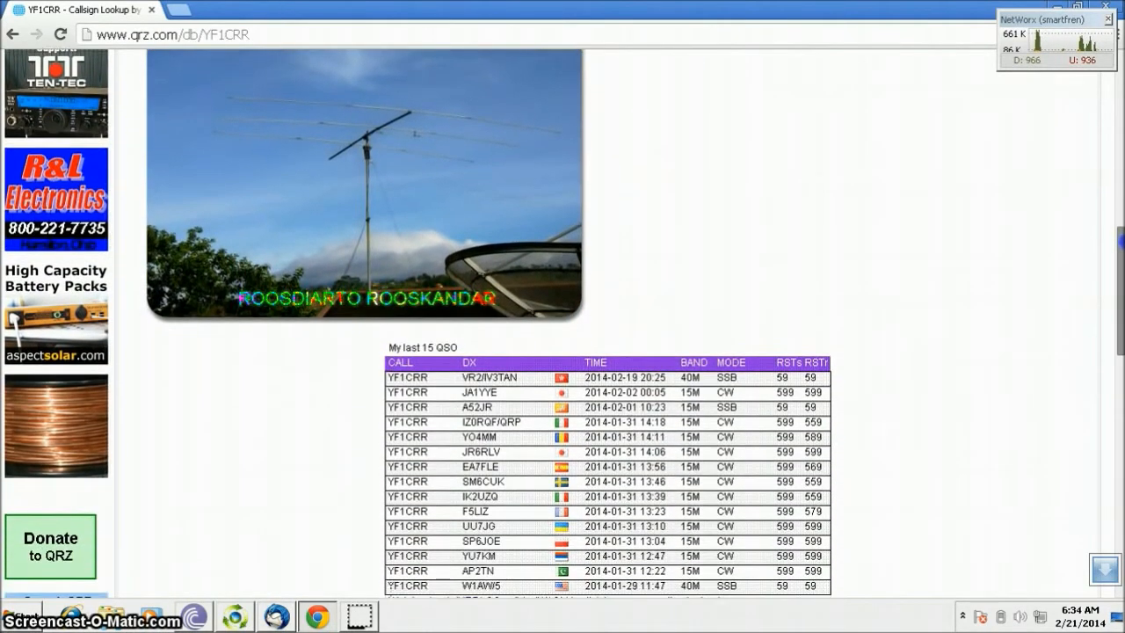
scroll(down, 3)
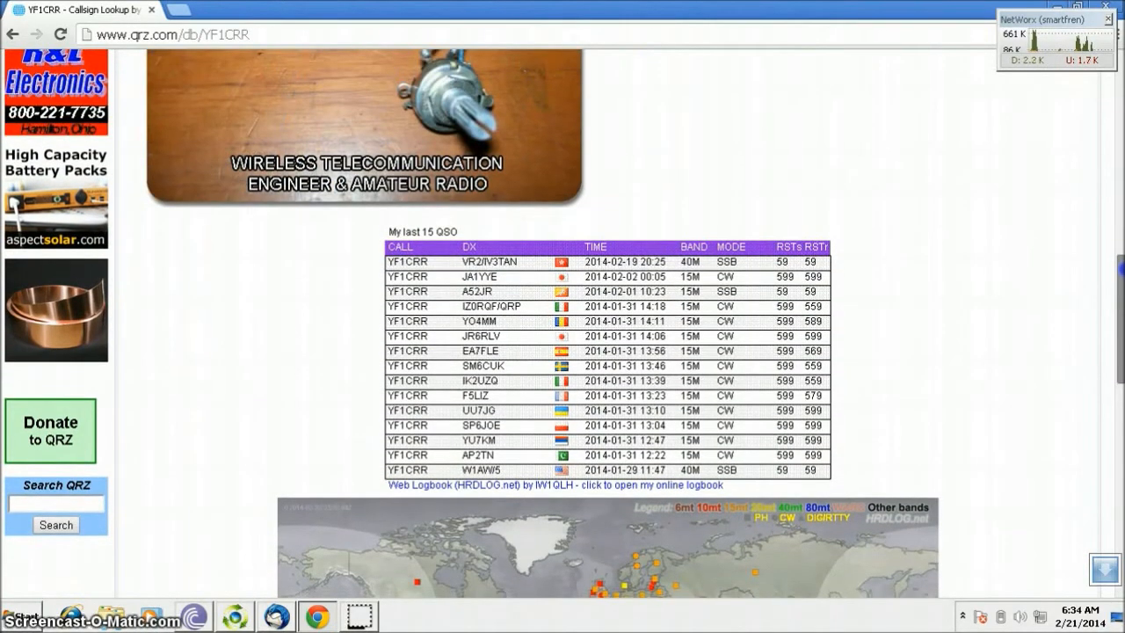
scroll(down, 3)
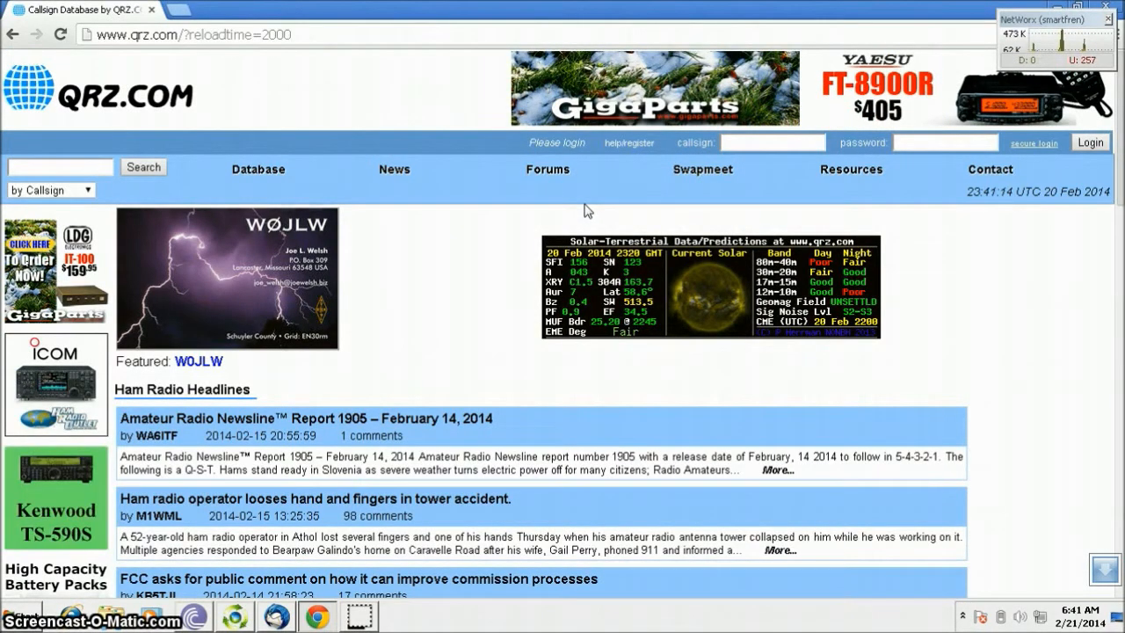
- Open a Forums menu entry, landing on the QRZ User Support Center page
click(549, 169)
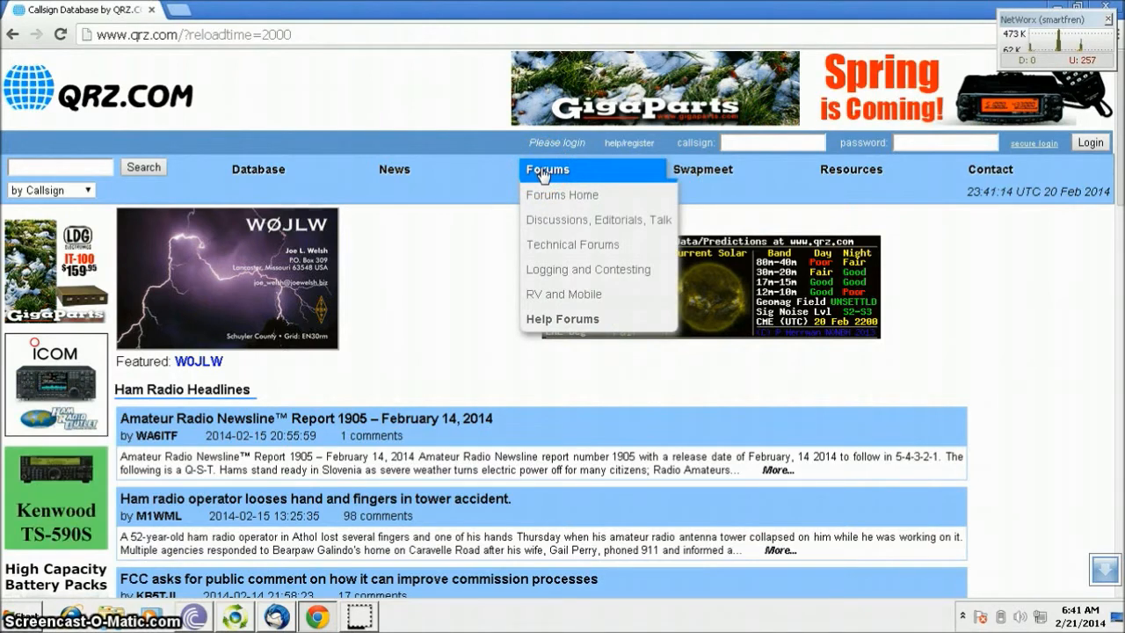
mouse_move(562, 319)
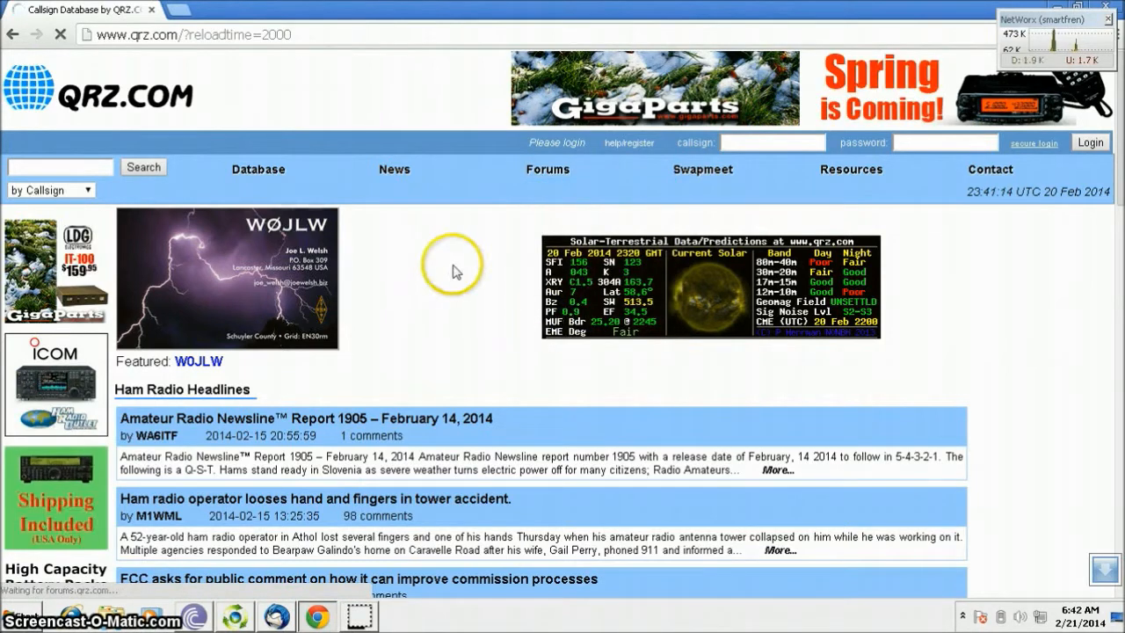
click(549, 169)
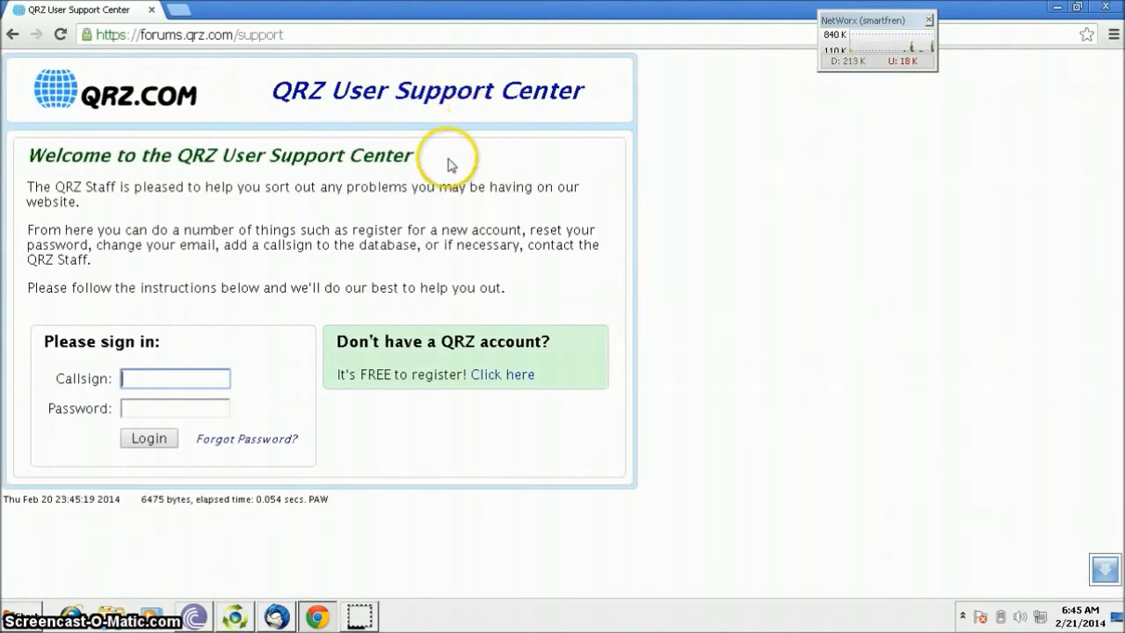
mouse_move(309, 166)
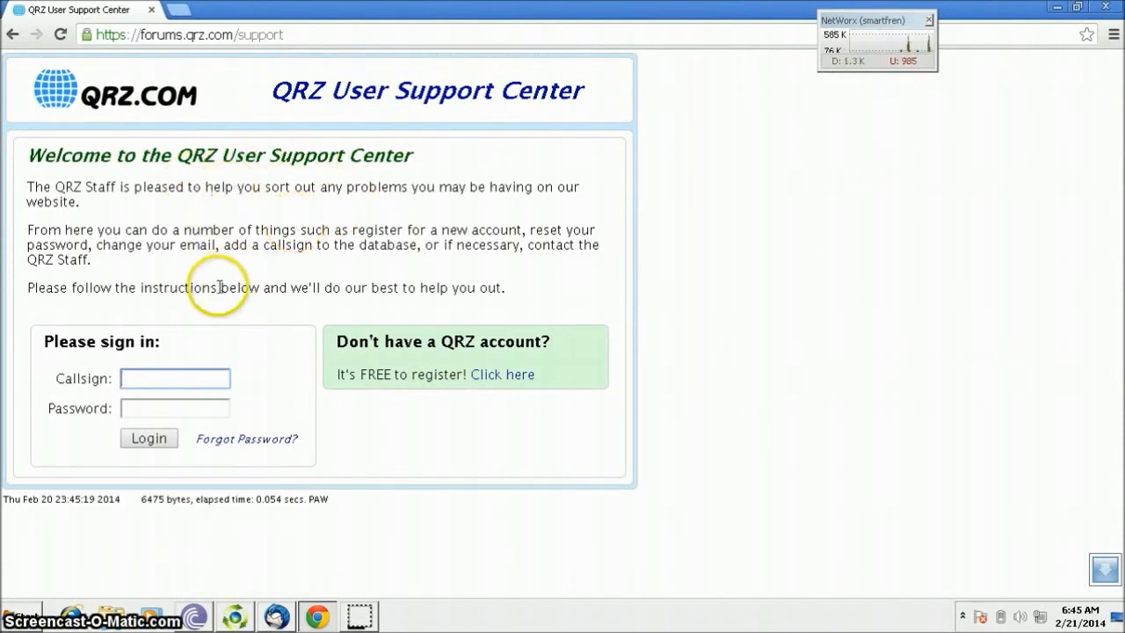
mouse_move(446, 344)
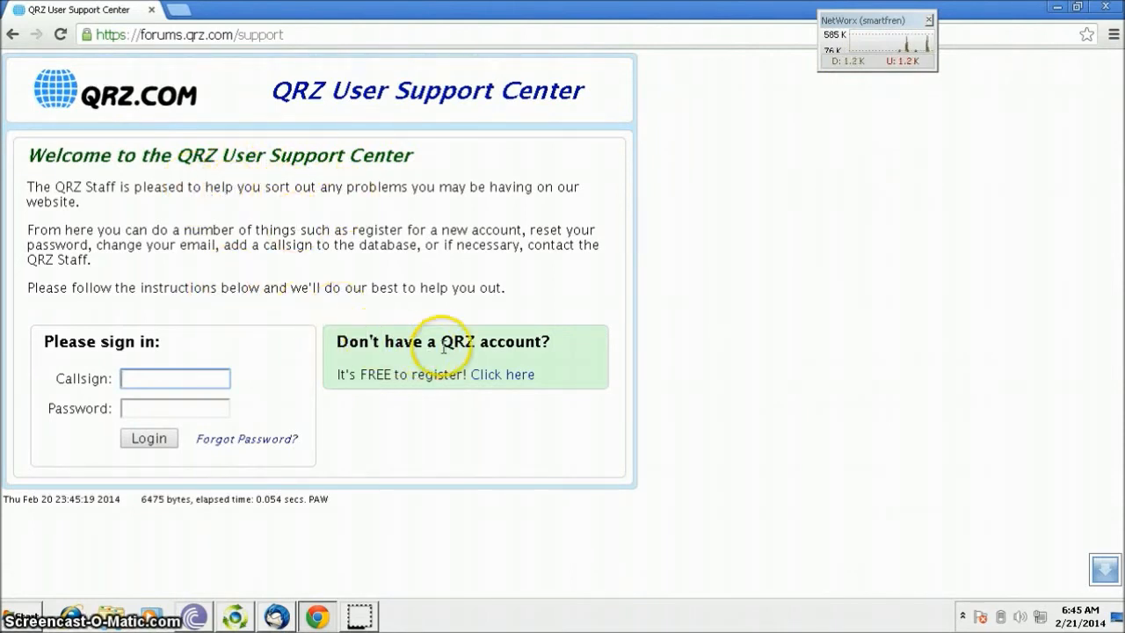
mouse_move(383, 386)
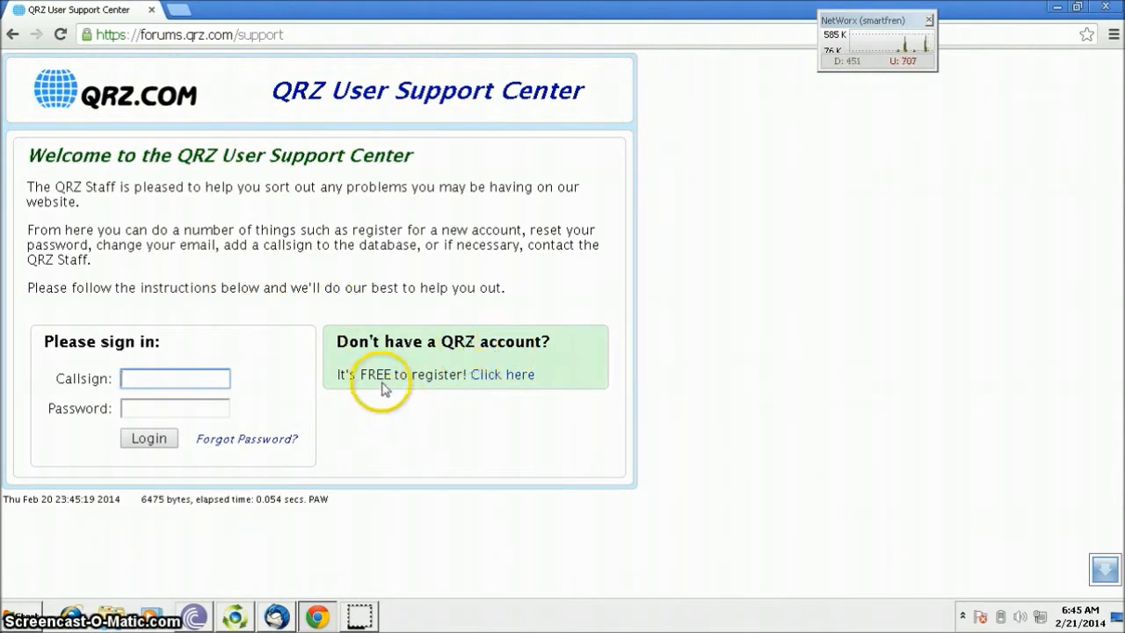
- Open the free QRZ account registration form, then go back to the home page
click(501, 374)
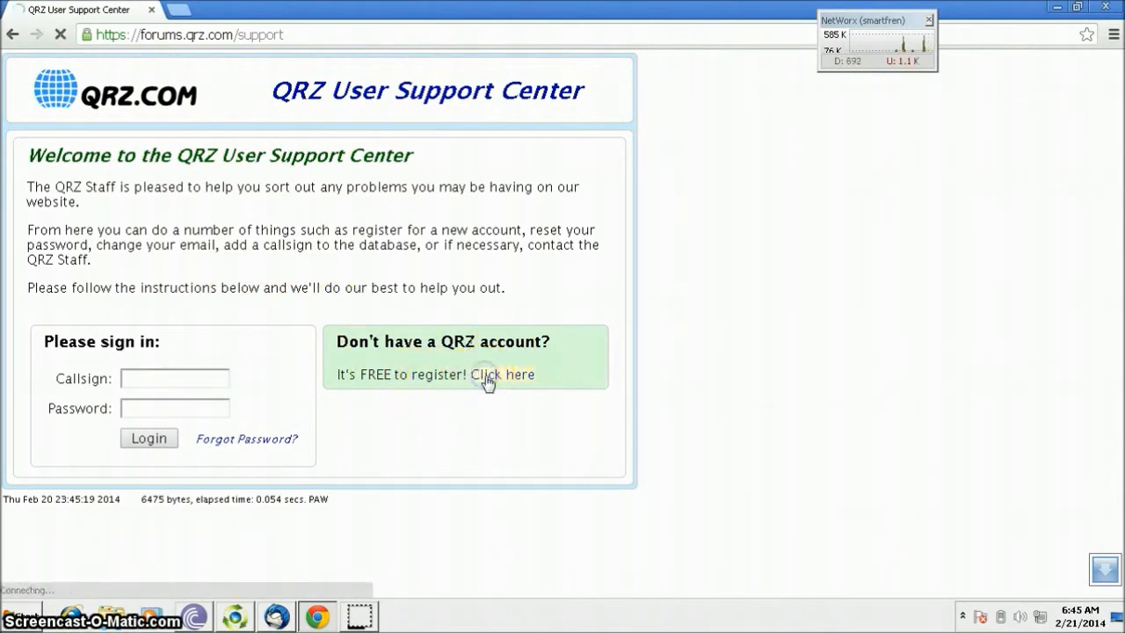
click(519, 374)
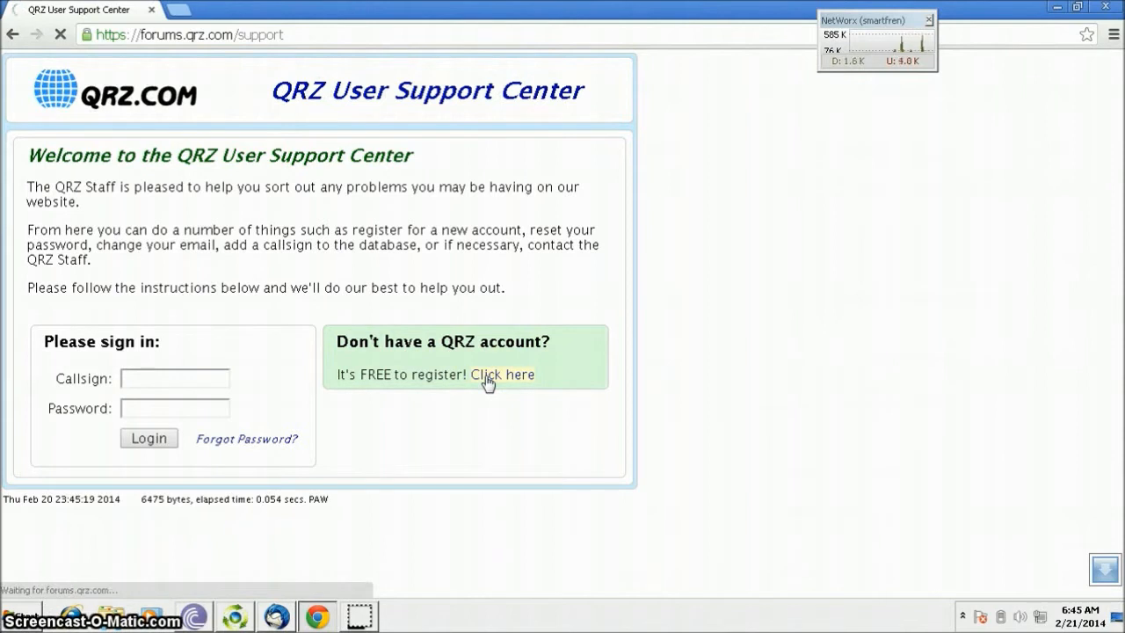
click(499, 374)
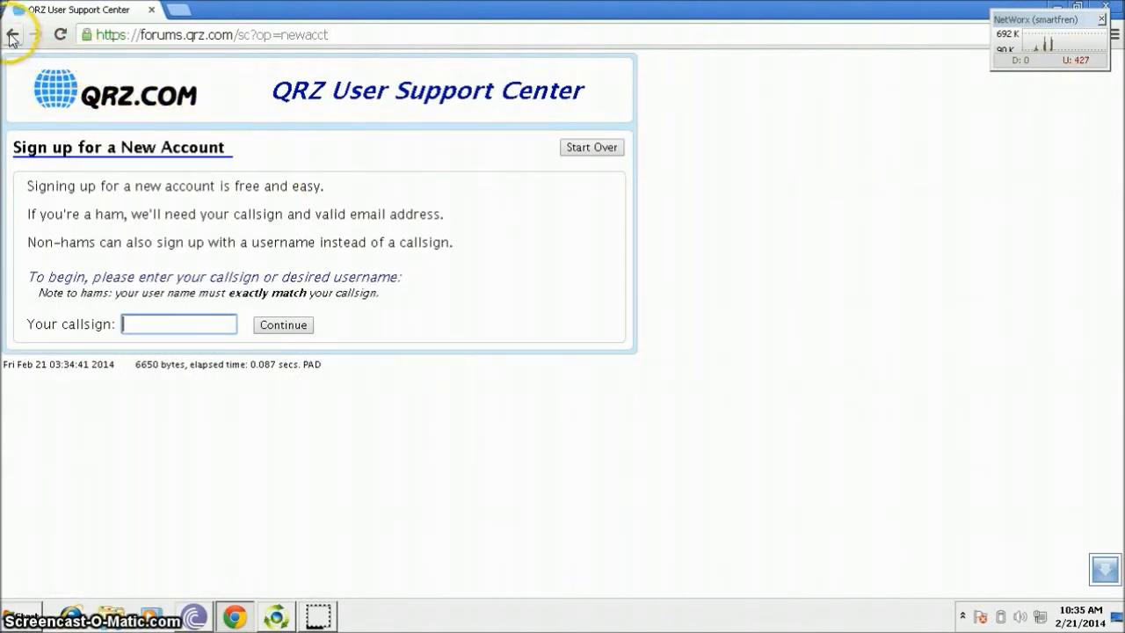
click(13, 35)
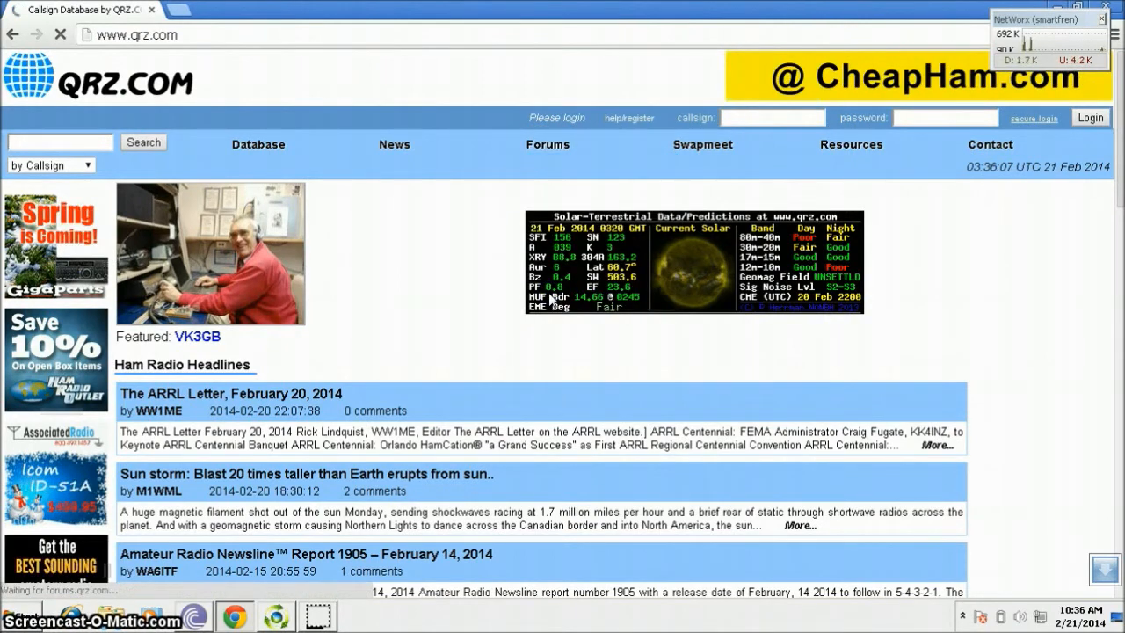
- Open the QRZ.COM Callsign Database Helpers sub-forum and the 'Please add my callsign to the database' thread
click(549, 144)
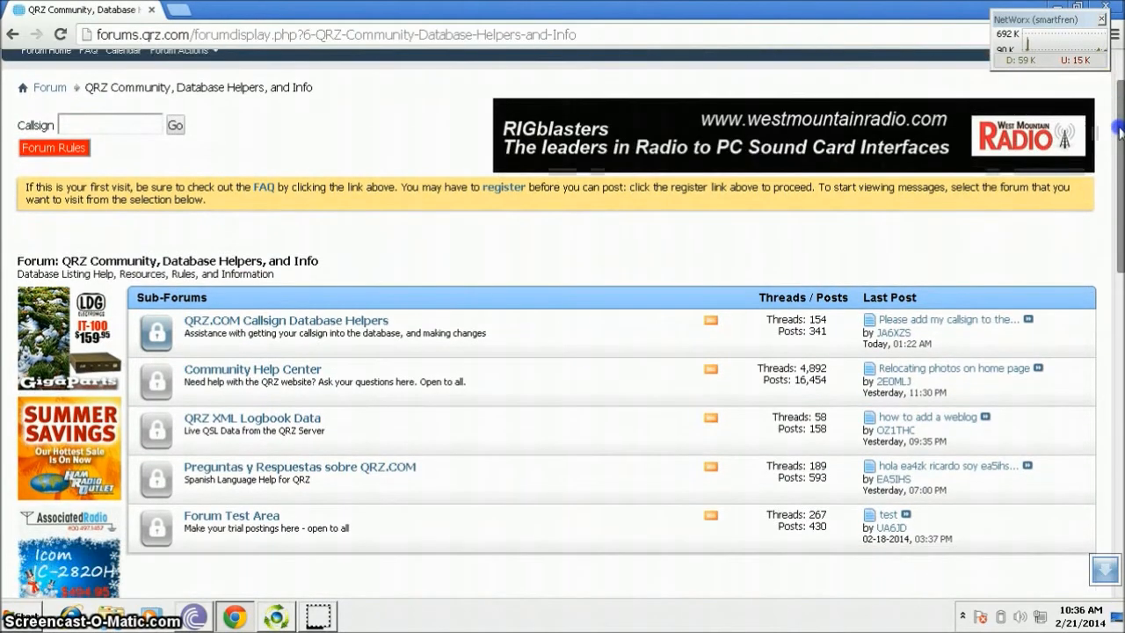
scroll(down, 3)
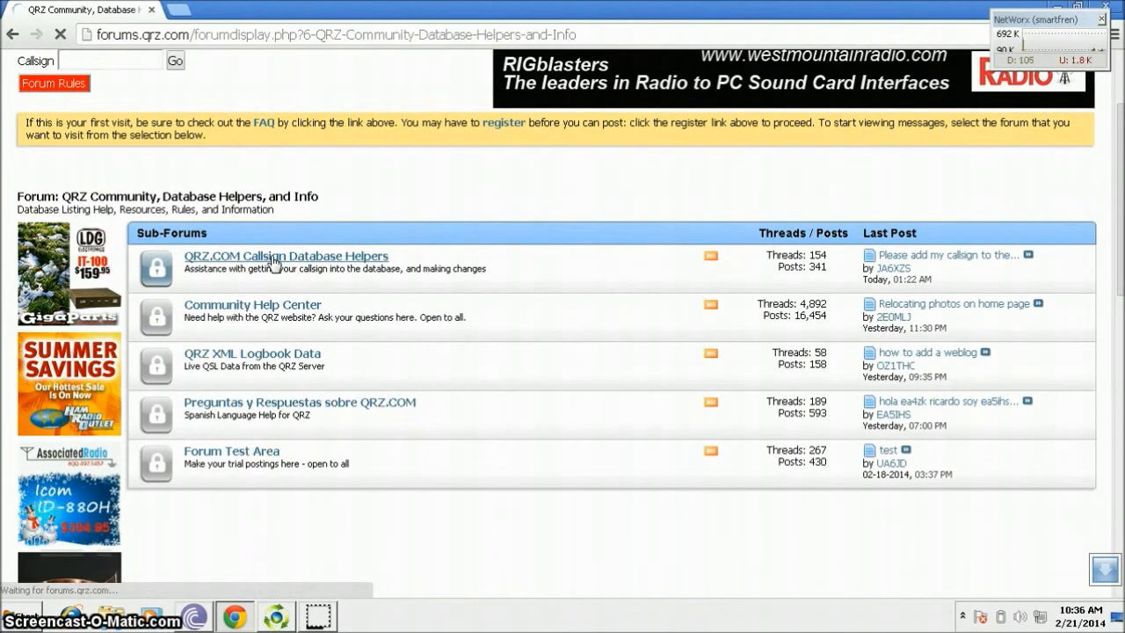
click(284, 256)
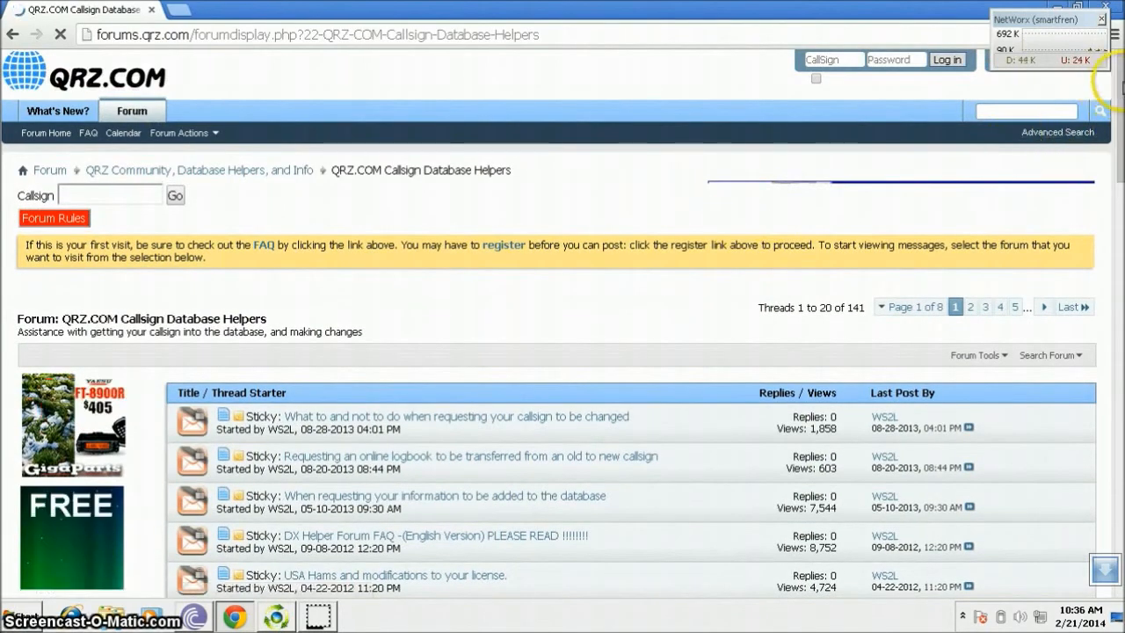
scroll(down, 3)
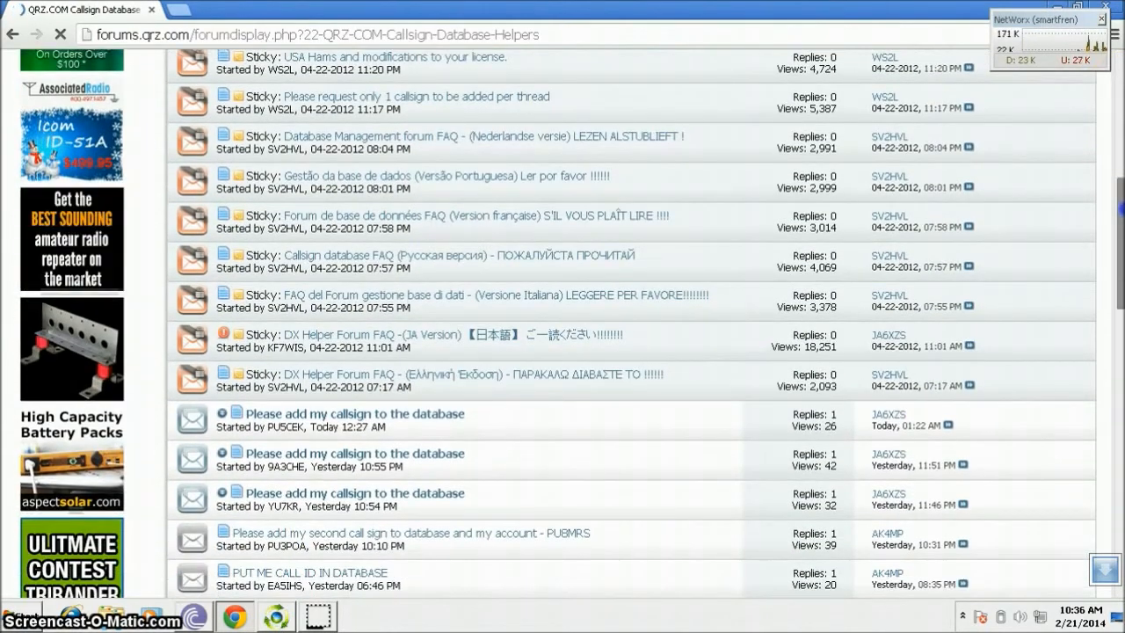
scroll(down, 3)
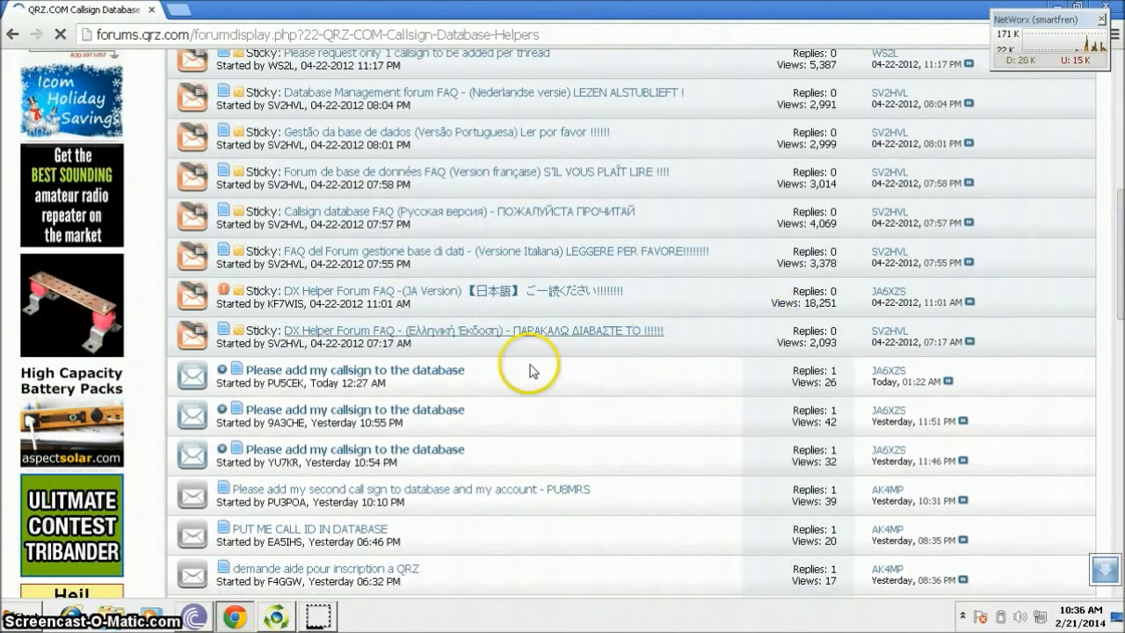
mouse_move(425, 369)
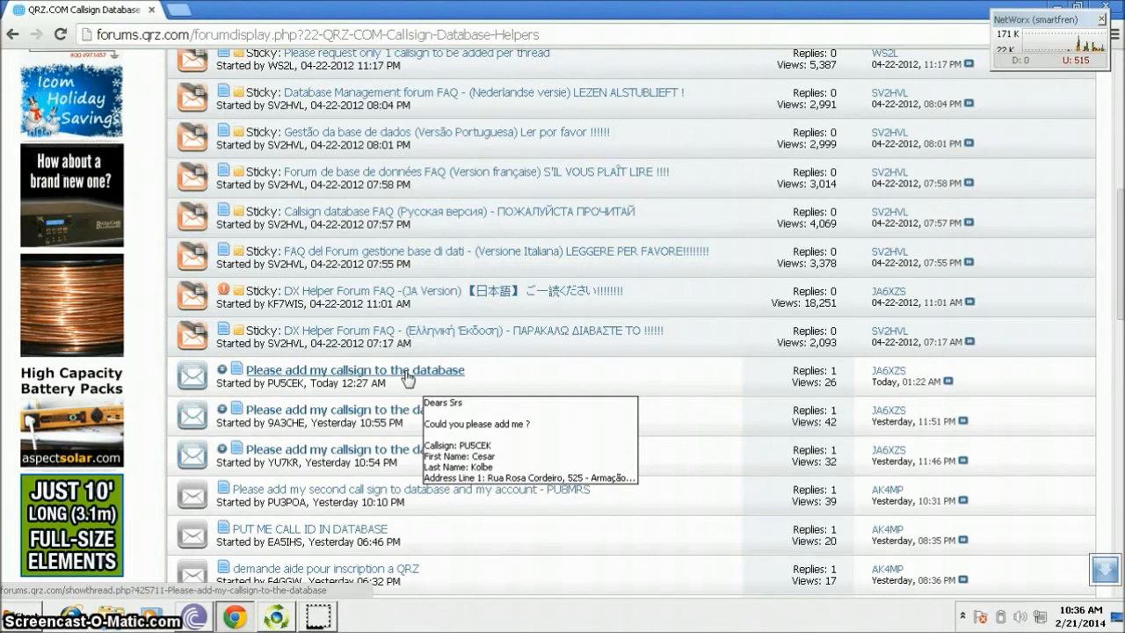
click(353, 369)
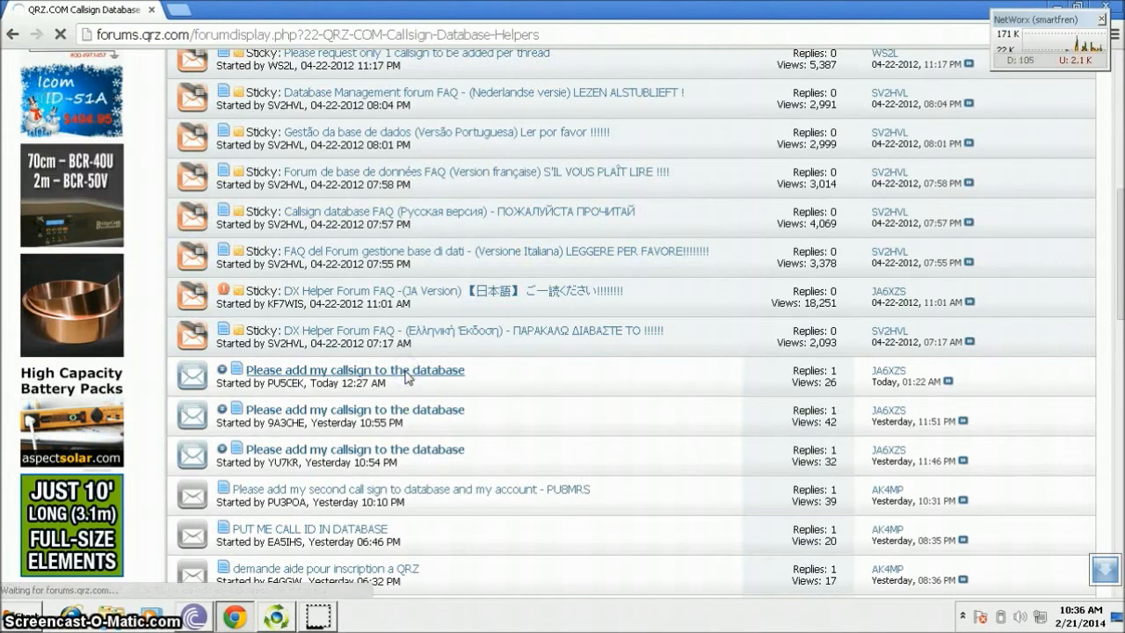
- Read the callsign request post and the administrator's reply confirming it was added
click(356, 370)
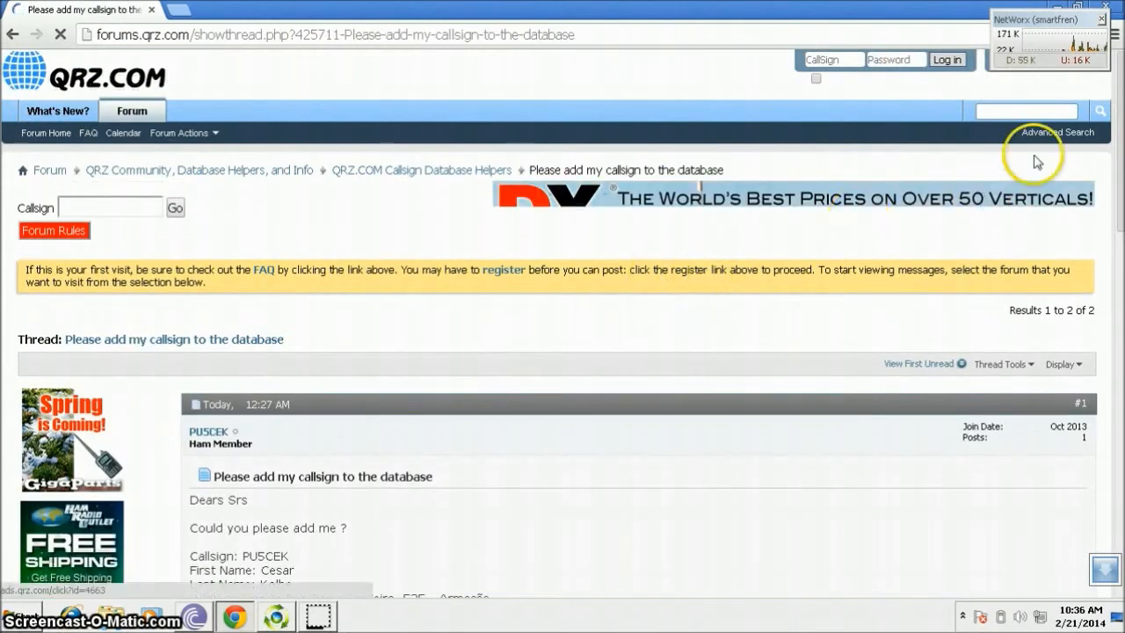
scroll(down, 3)
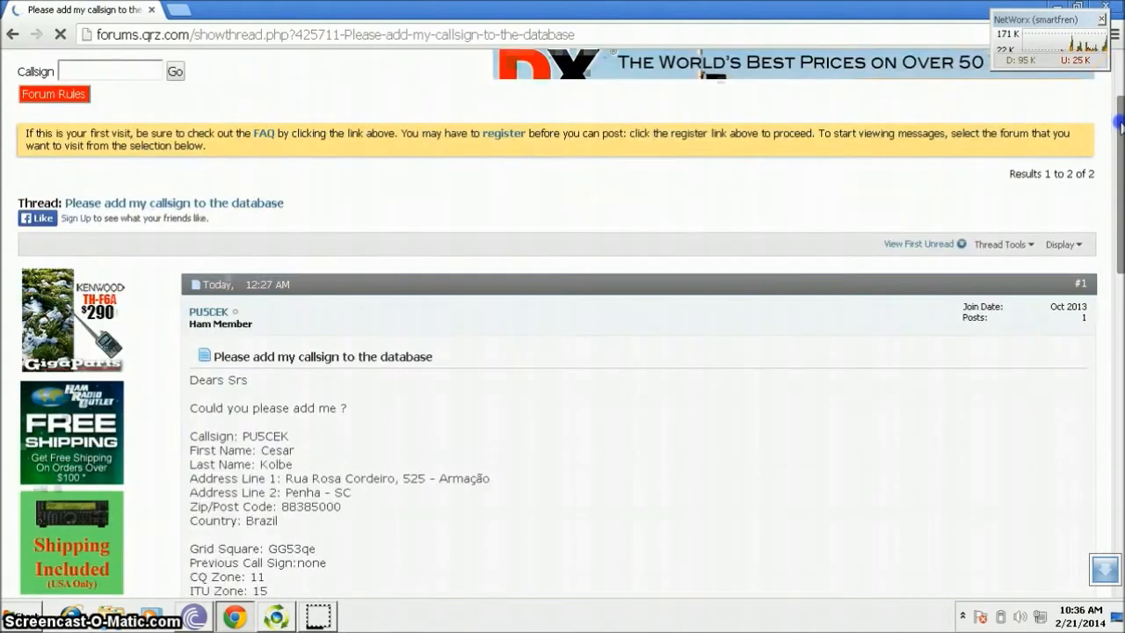
scroll(down, 3)
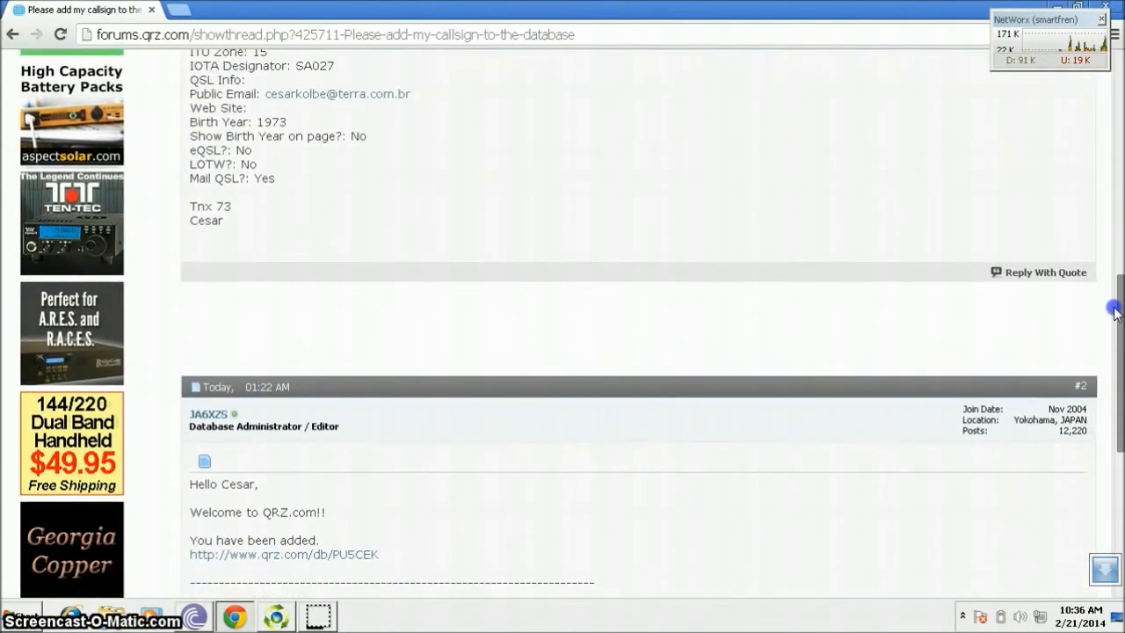
scroll(down, 3)
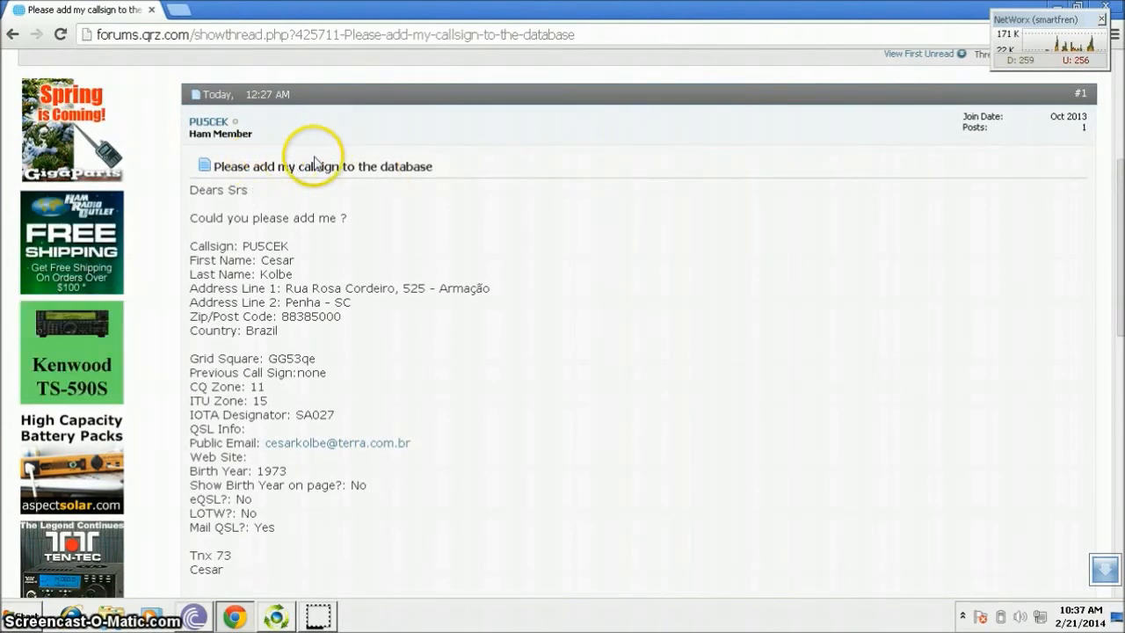
mouse_move(426, 238)
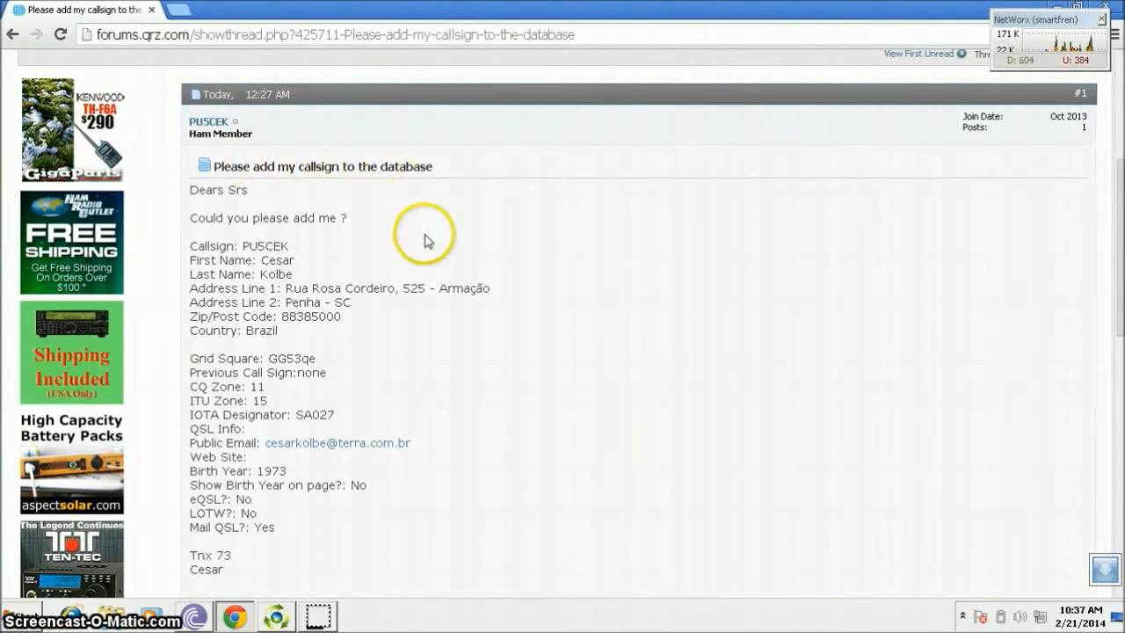
mouse_move(489, 327)
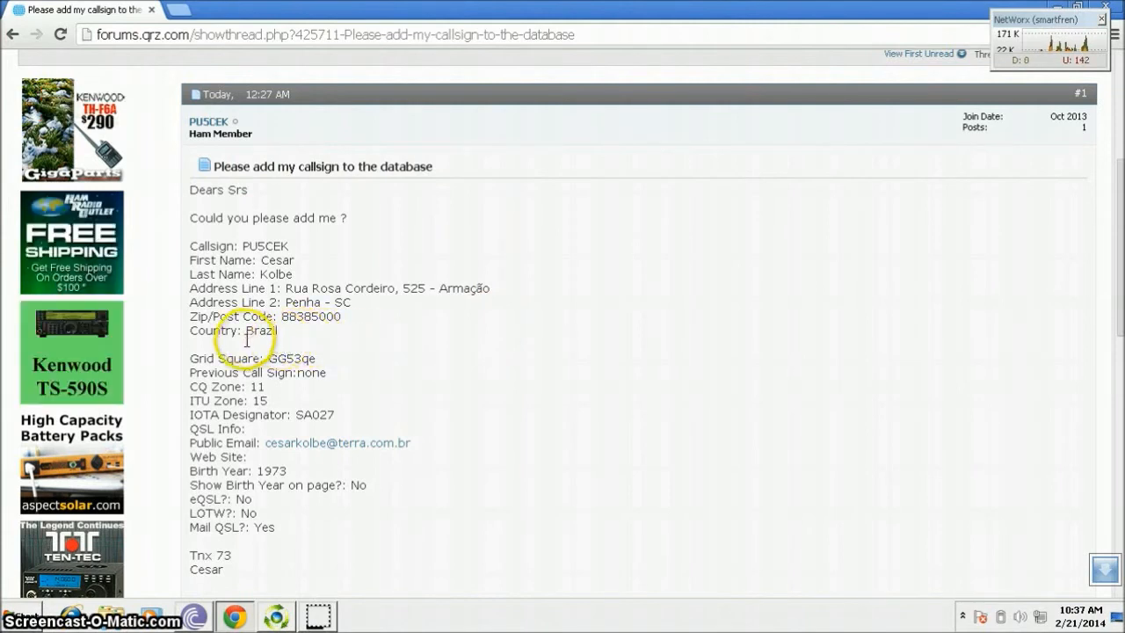
mouse_move(397, 279)
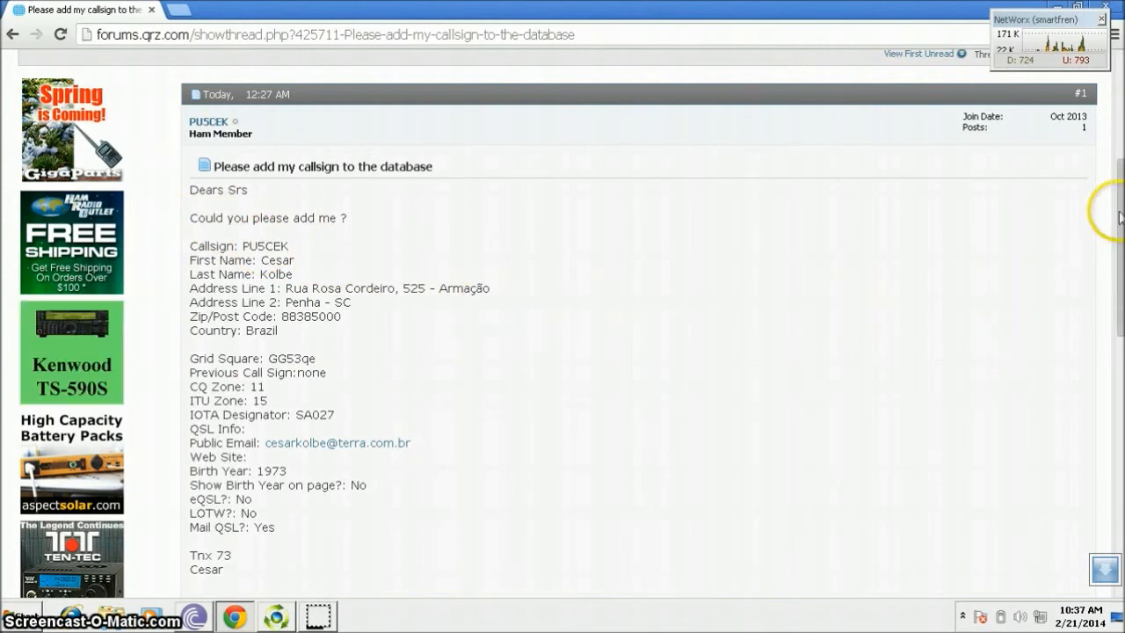
scroll(down, 3)
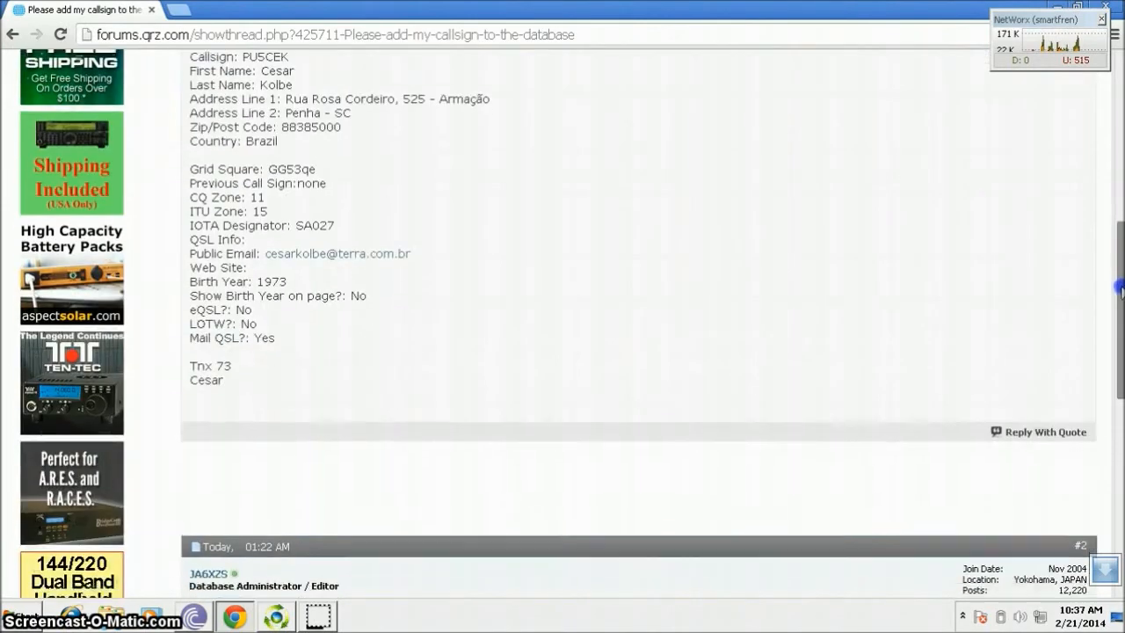
scroll(down, 3)
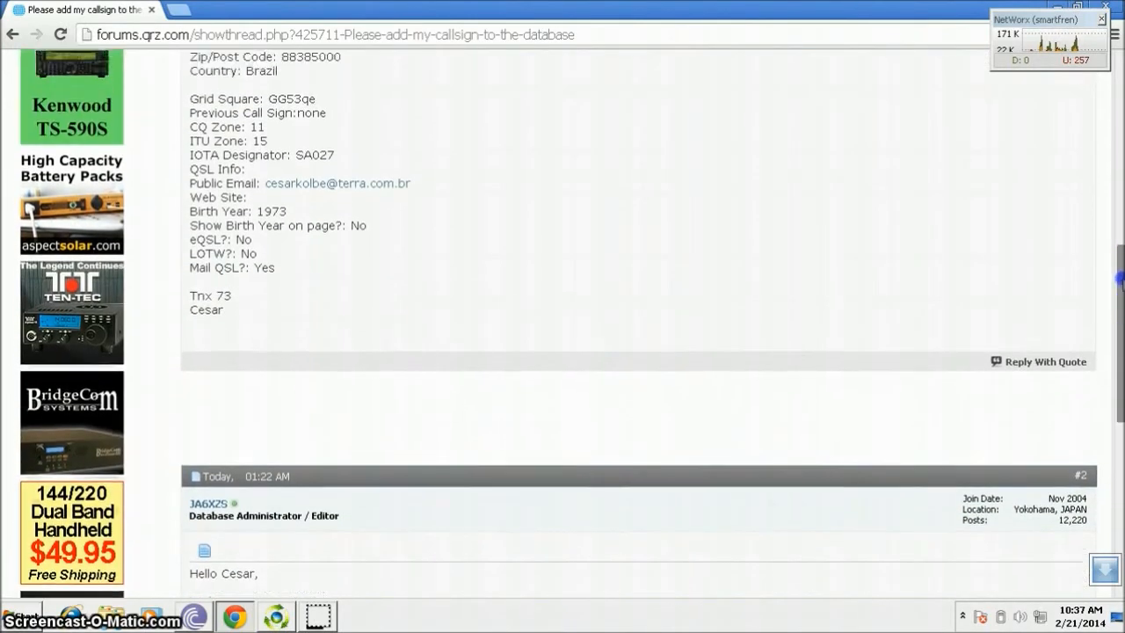
scroll(down, 3)
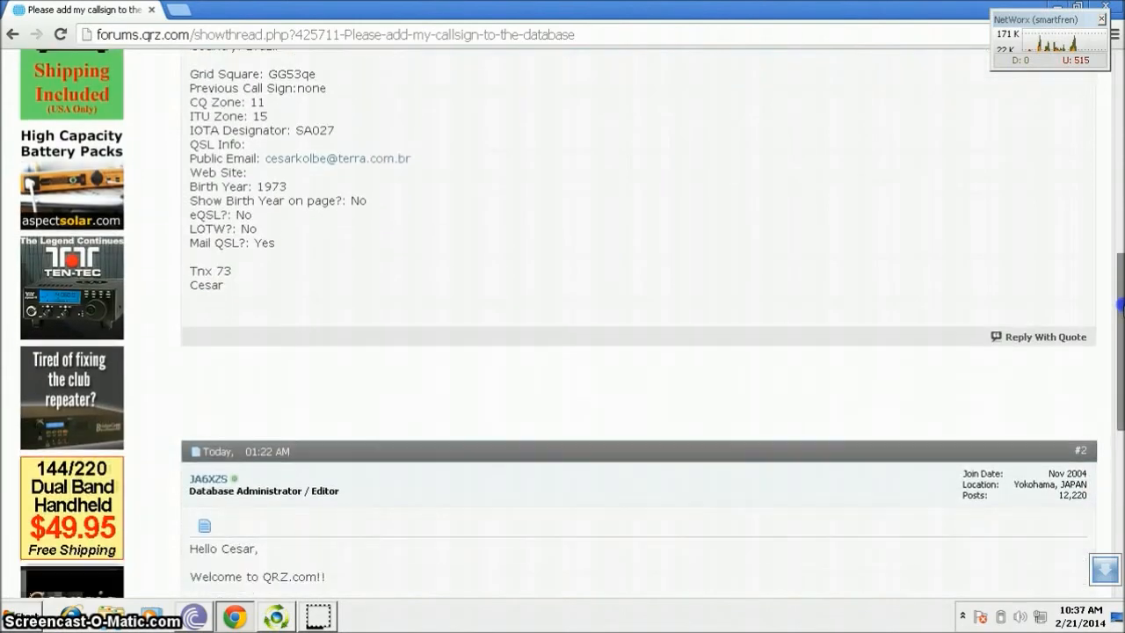
scroll(down, 3)
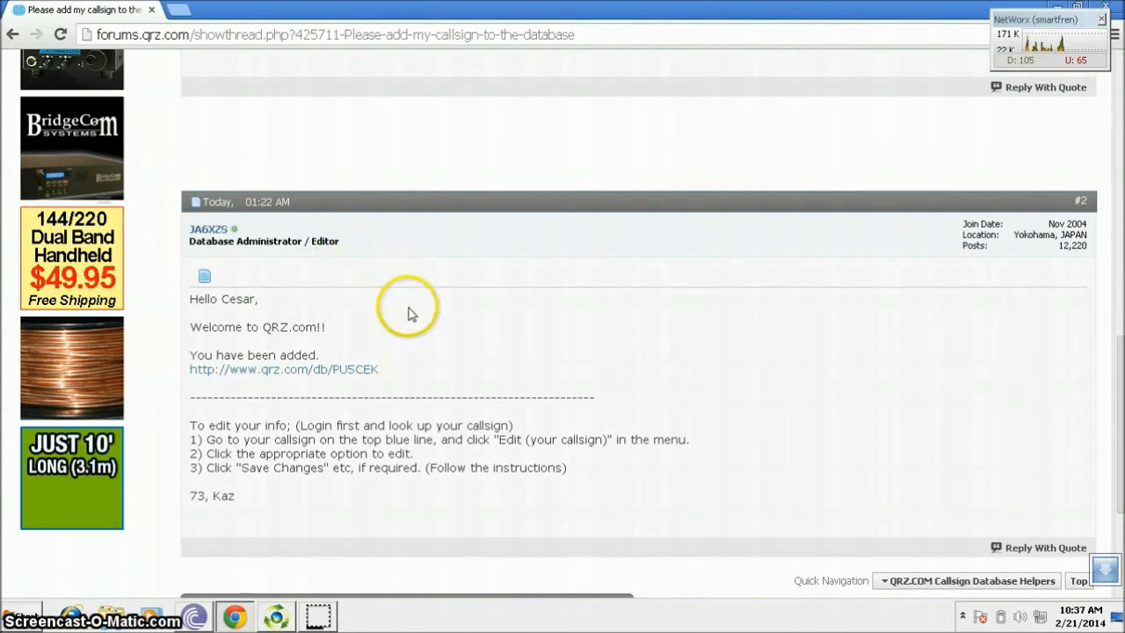
mouse_move(394, 373)
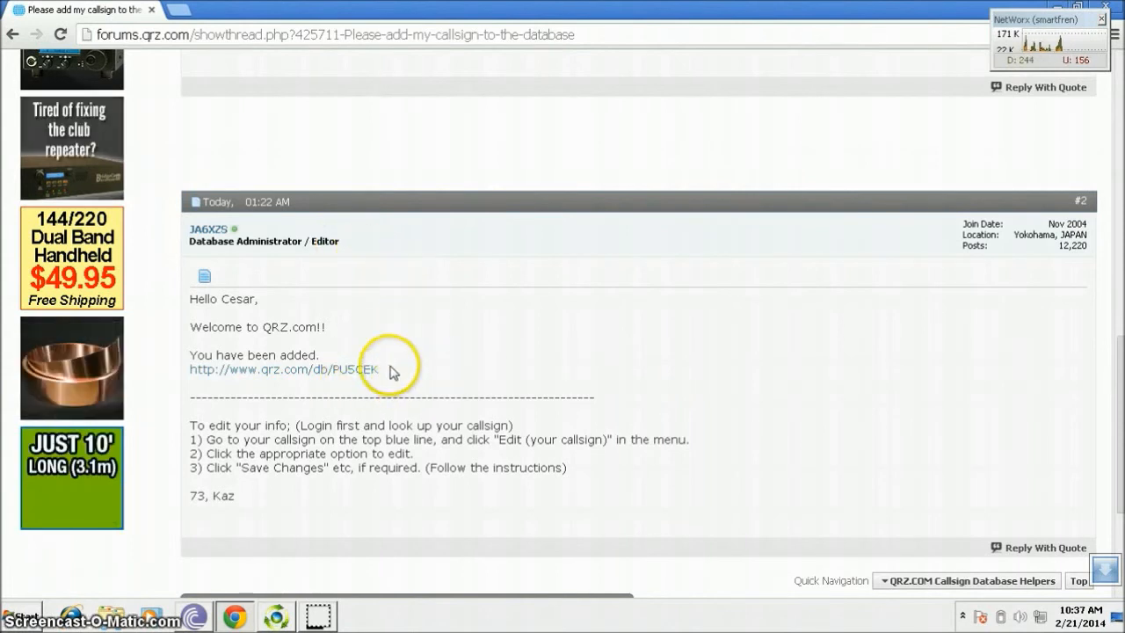
mouse_move(420, 390)
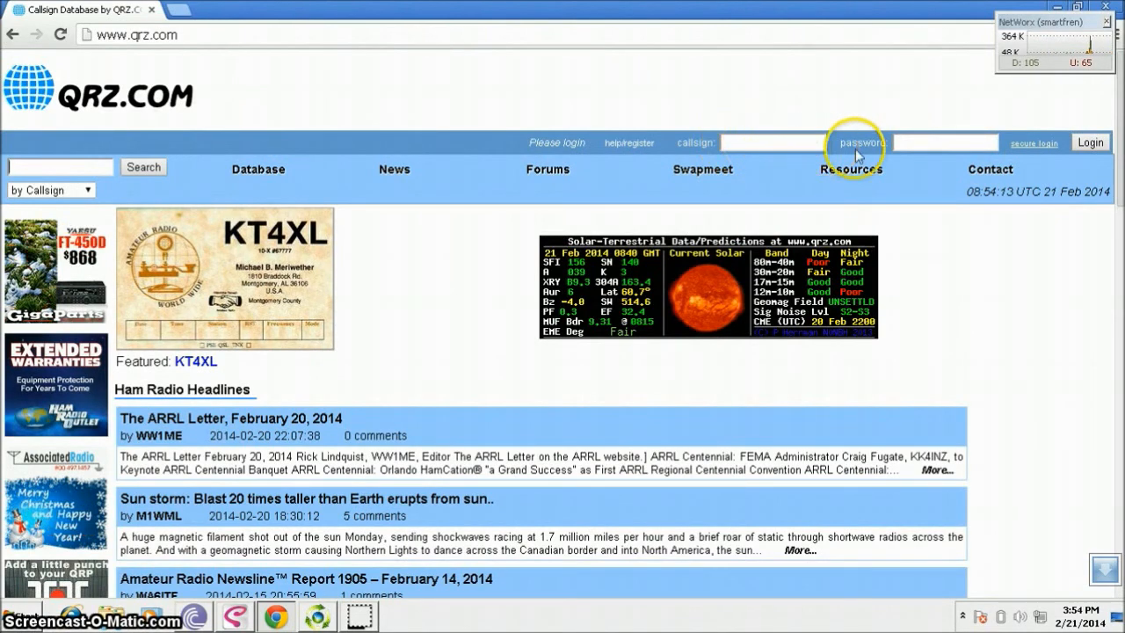
- Focus the password field in the QRZ.com home page login bar
click(945, 142)
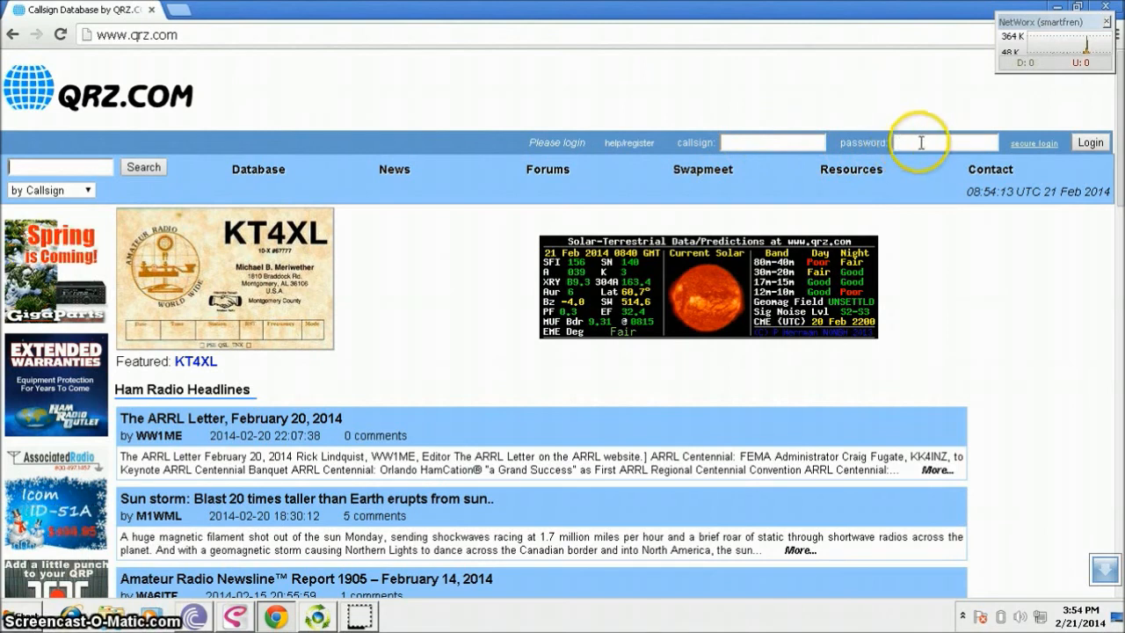
mouse_move(981, 157)
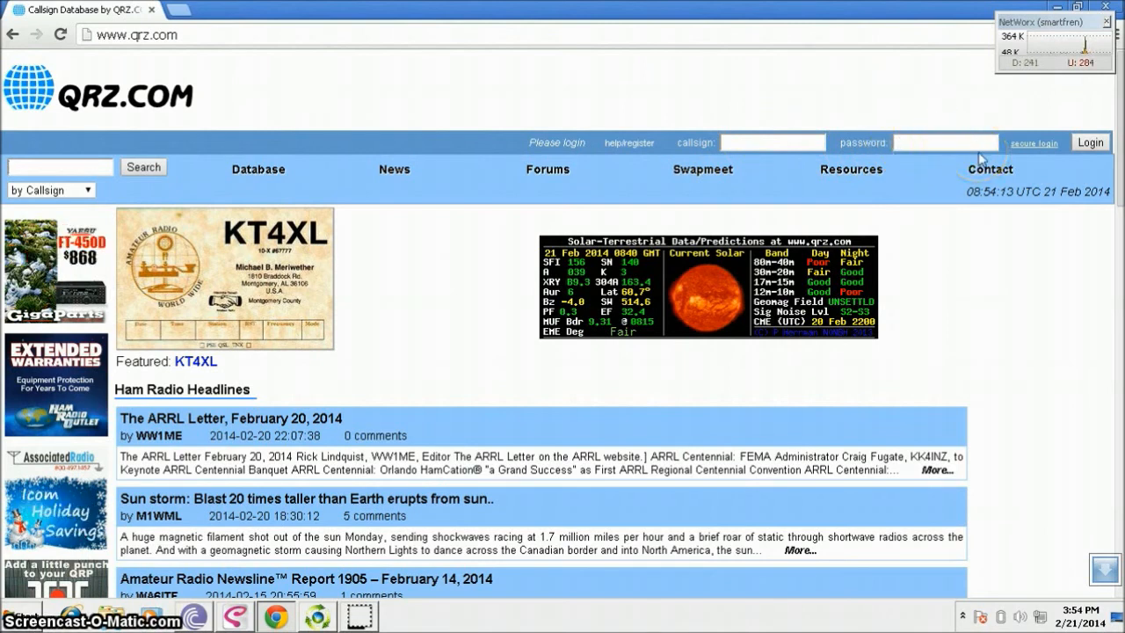